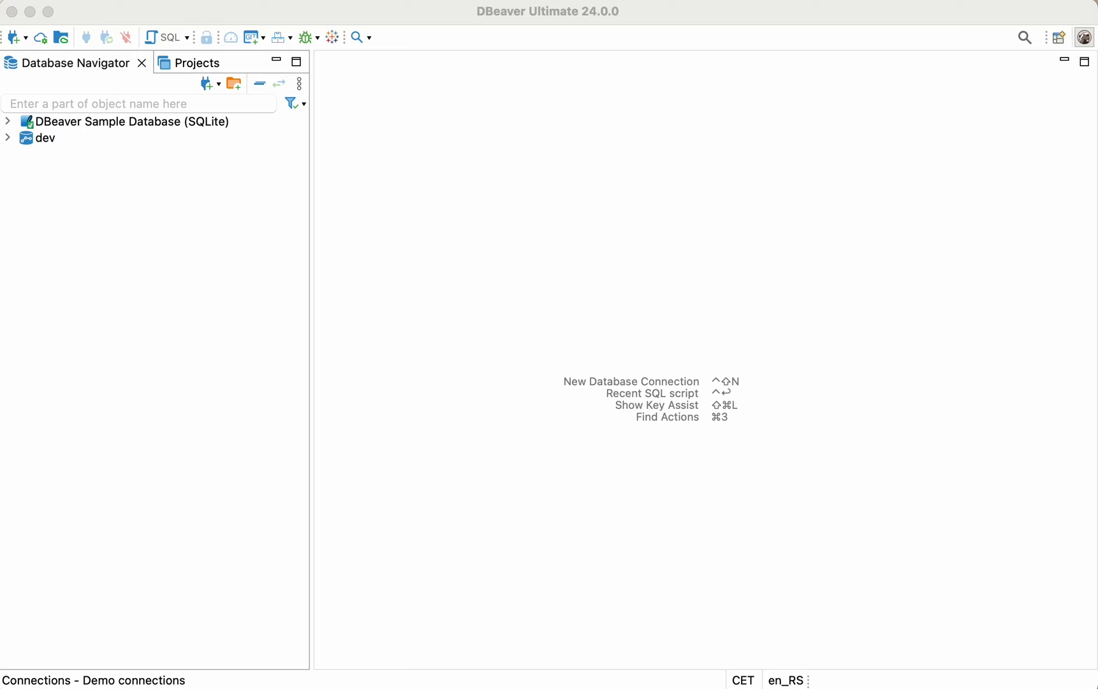
{"action": "mouse_move", "coordinate": [700, 466]}
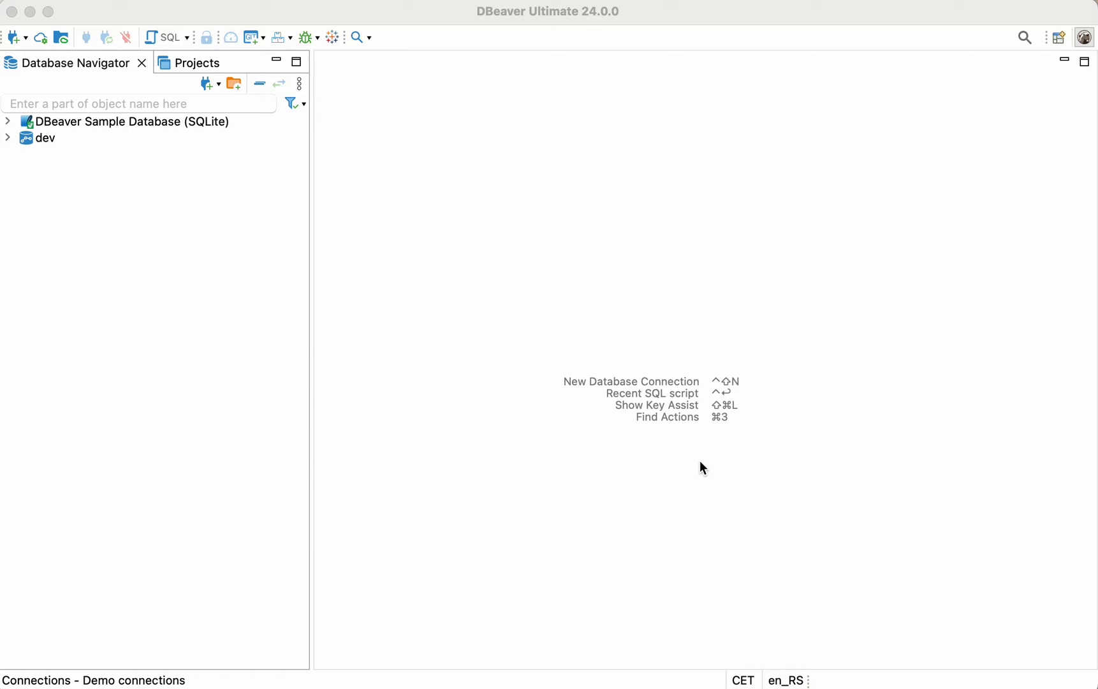
{"action": "mouse_move", "coordinate": [77, 279]}
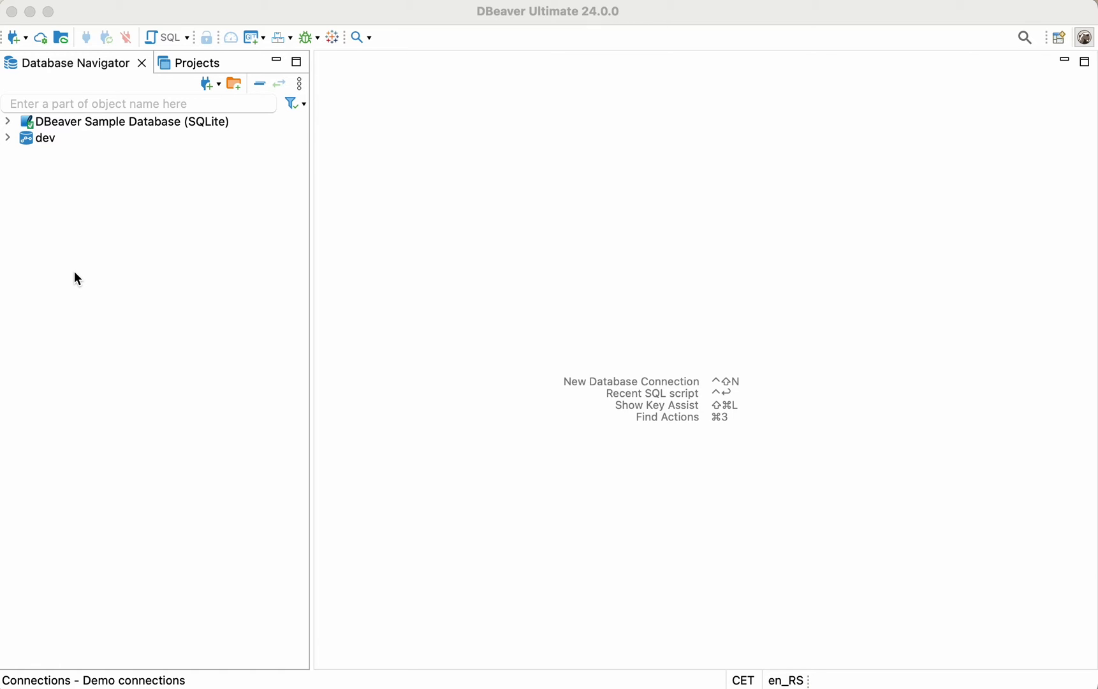
{"action": "mouse_move", "coordinate": [19, 95]}
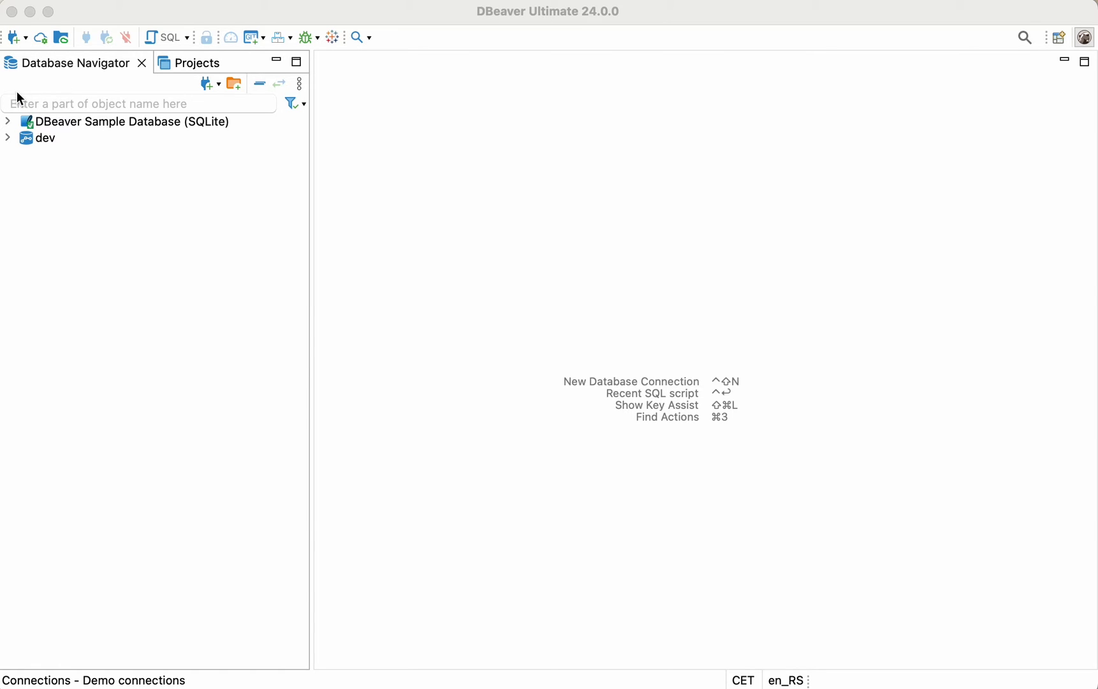
{"action": "mouse_move", "coordinate": [16, 37]}
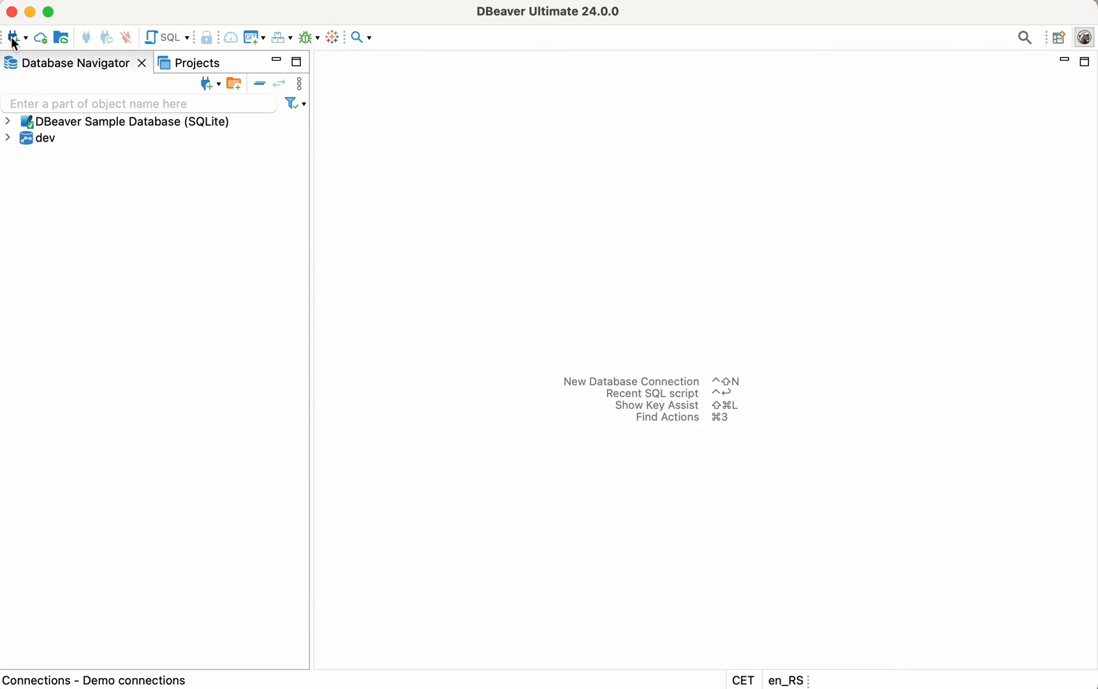
Step: Start a new connection, filter drivers by 'big' and choose Google BigQuery
{"action": "left_click", "coordinate": [14, 37]}
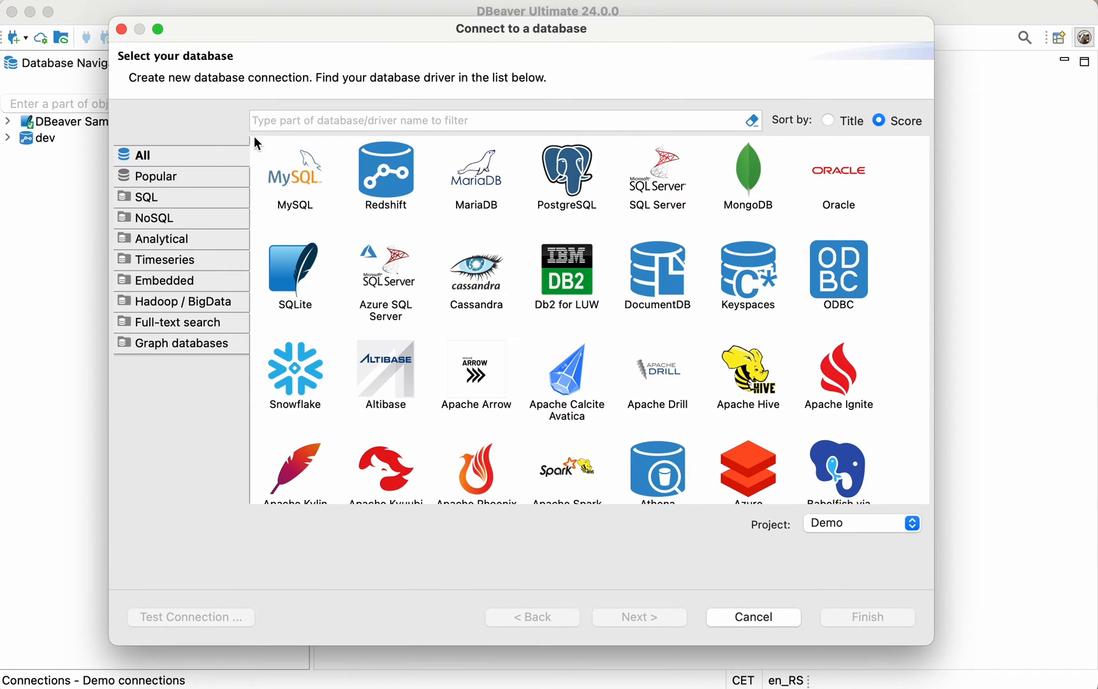
{"action": "type", "text": "big"}
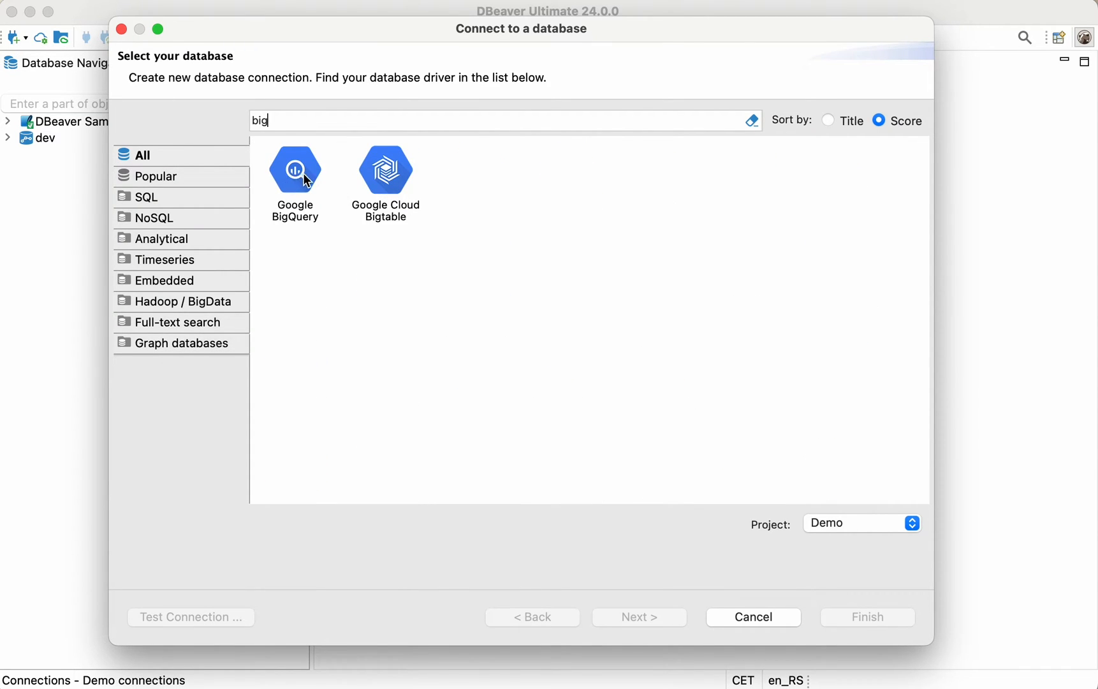
{"action": "mouse_move", "coordinate": [345, 138]}
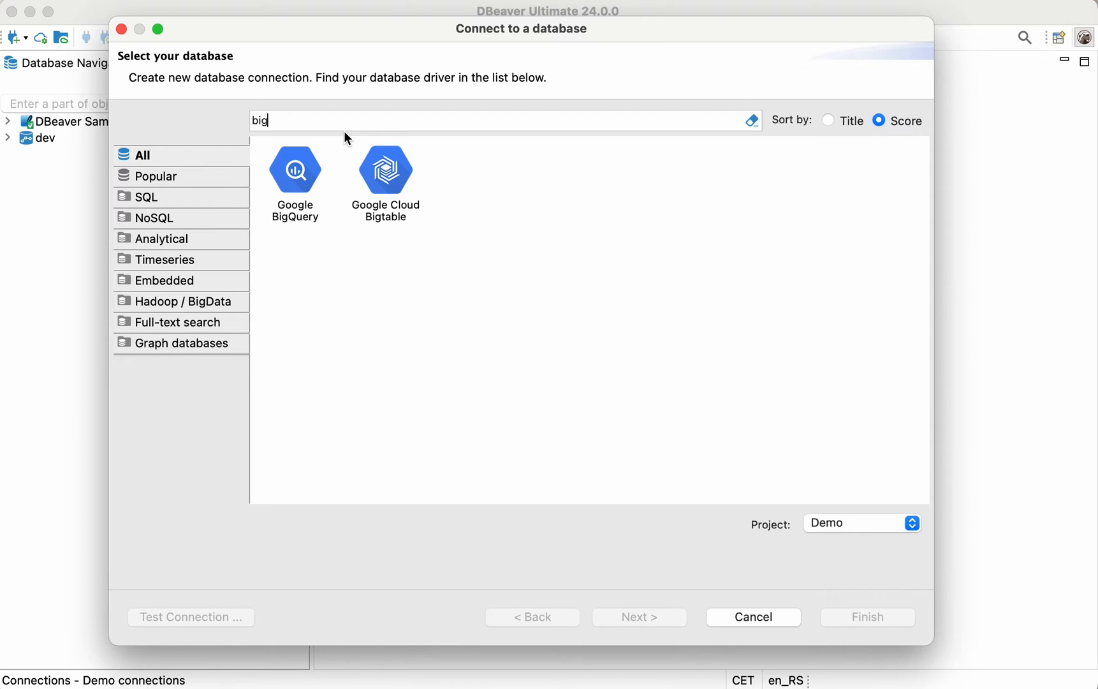
{"action": "left_click", "coordinate": [294, 172]}
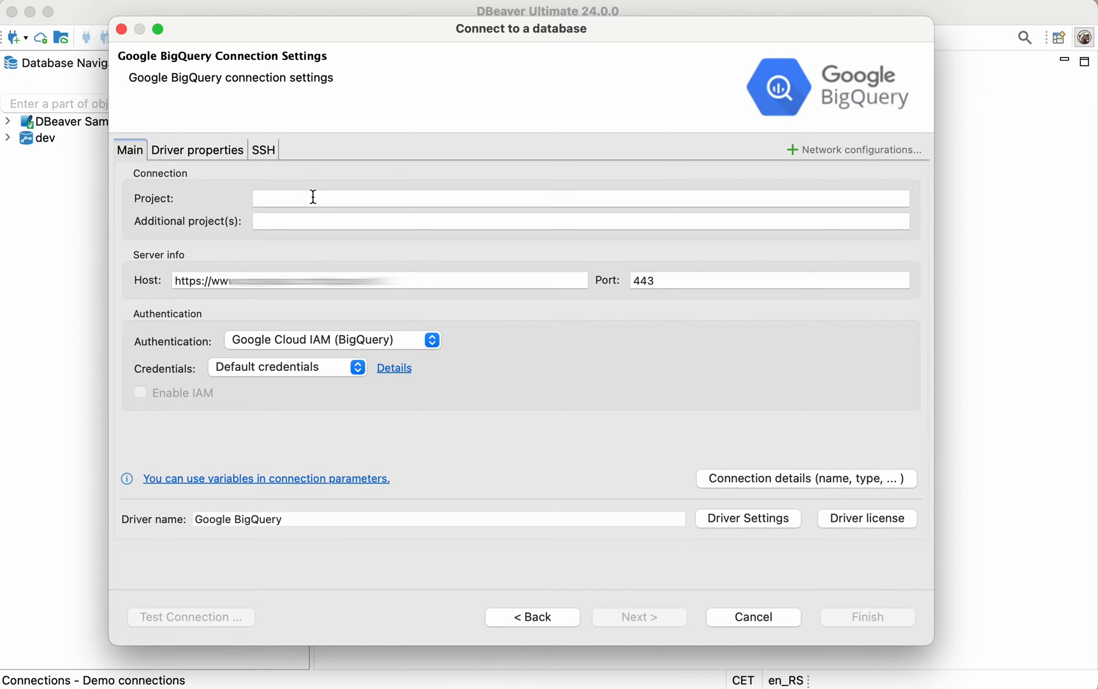
Step: Enter project dbeavergcp and use key-file credentials from dbeaver-gcp copy 2.json
{"action": "type", "text": "dbeaverg"}
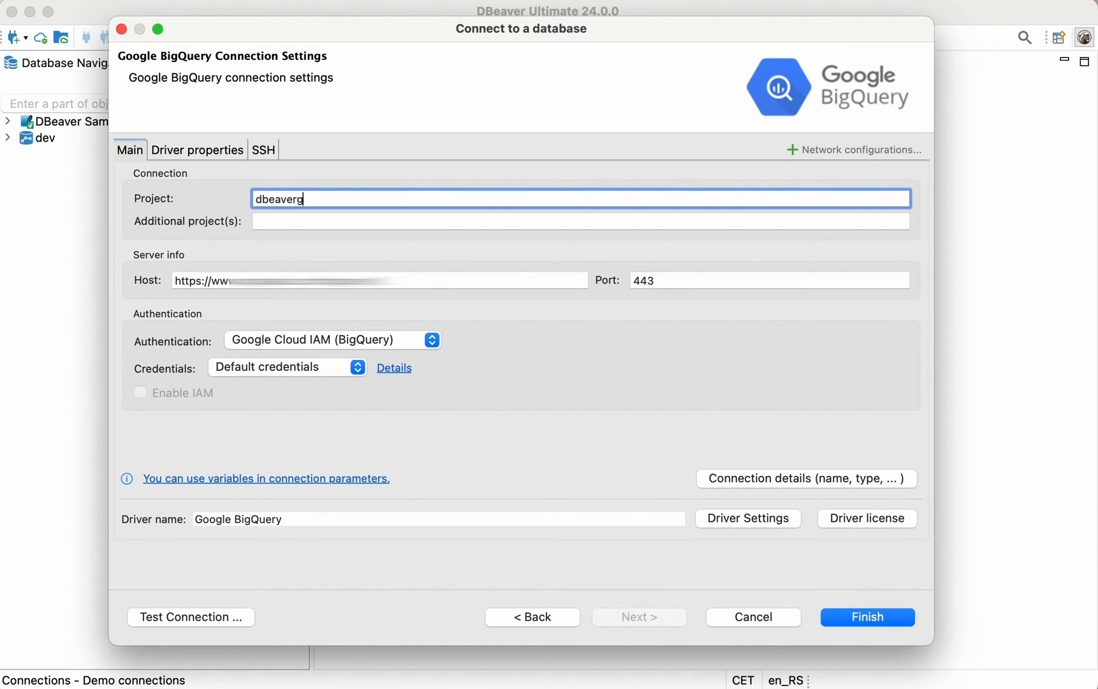
{"action": "type", "text": "cp"}
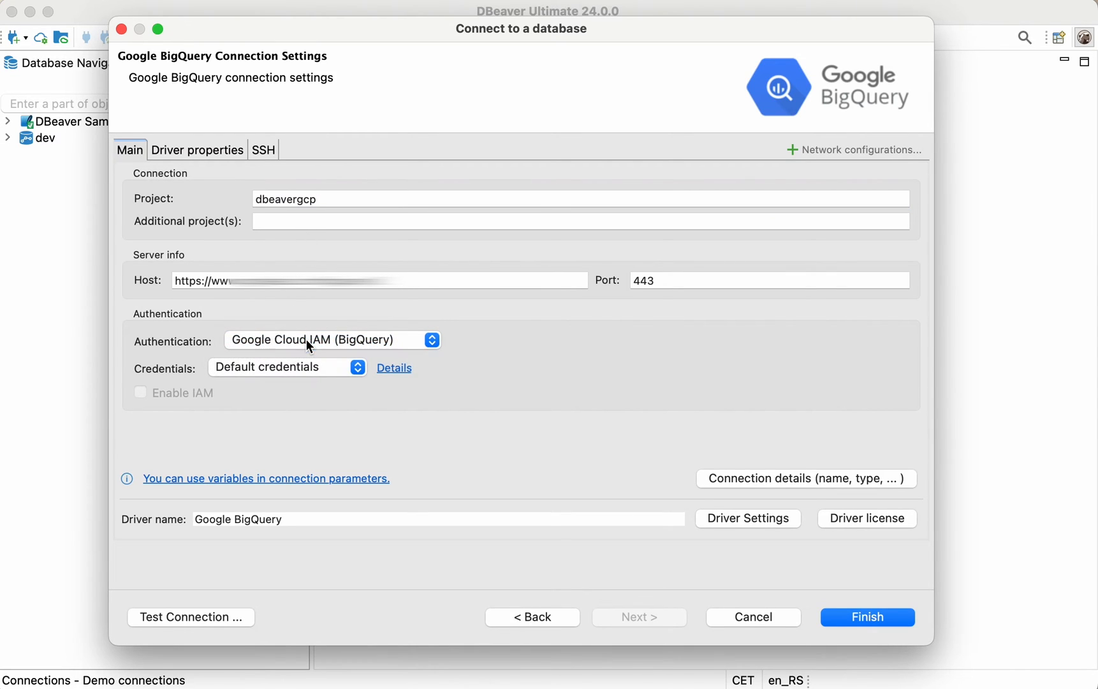
{"action": "left_click", "coordinate": [287, 367]}
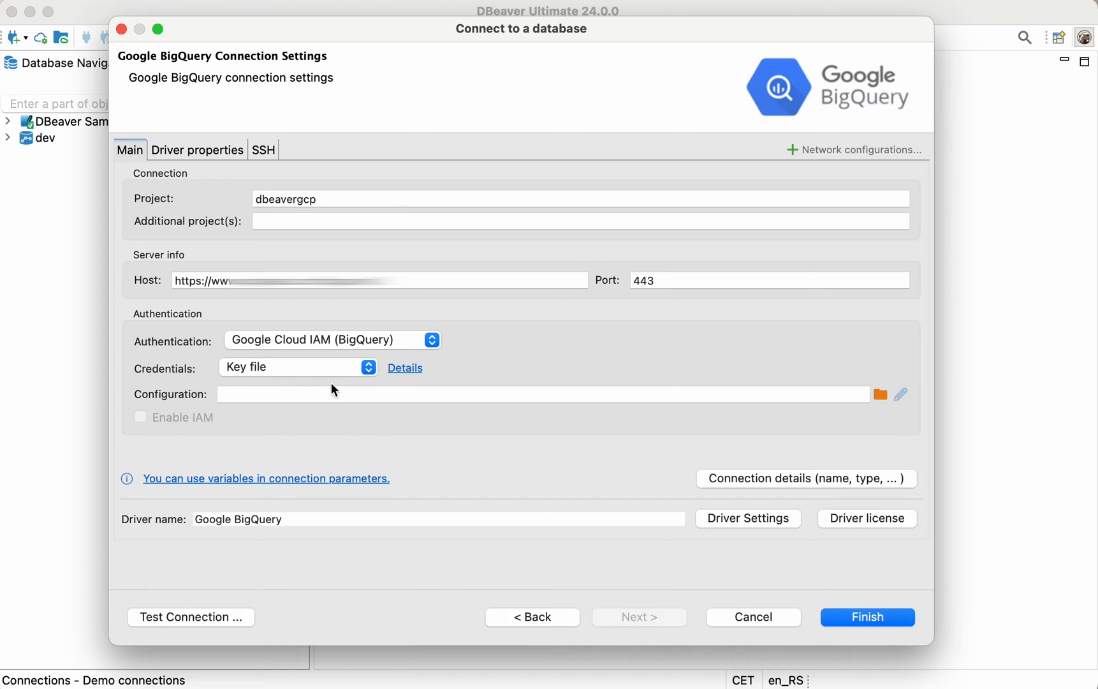
{"action": "left_click", "coordinate": [879, 394]}
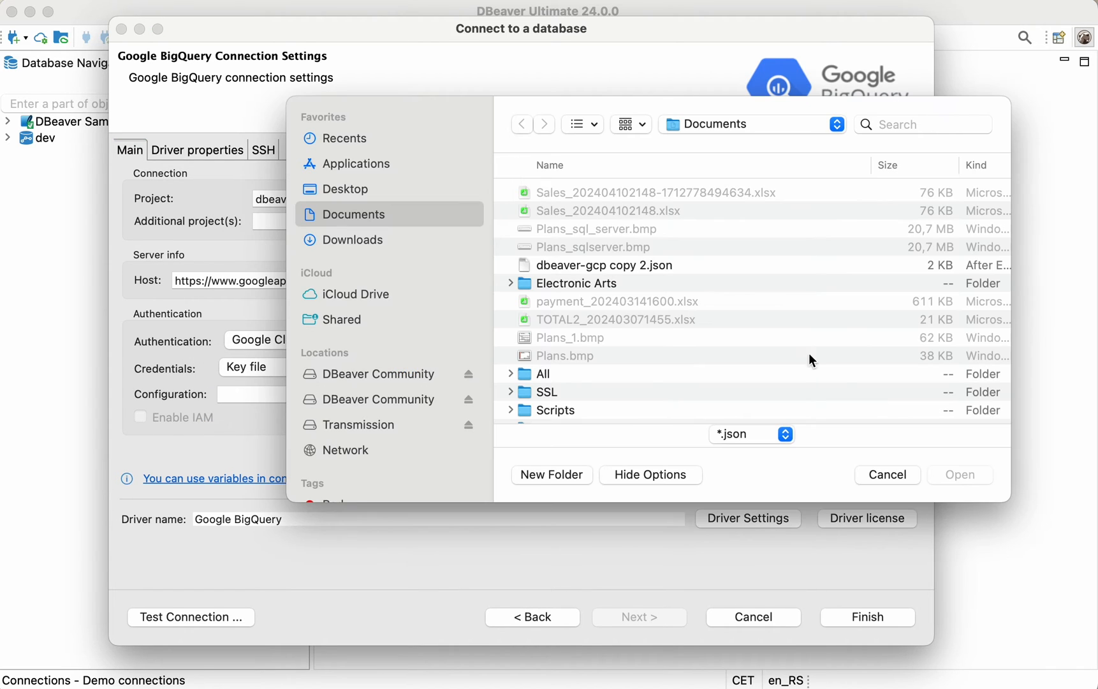
{"action": "double_click", "coordinate": [605, 265]}
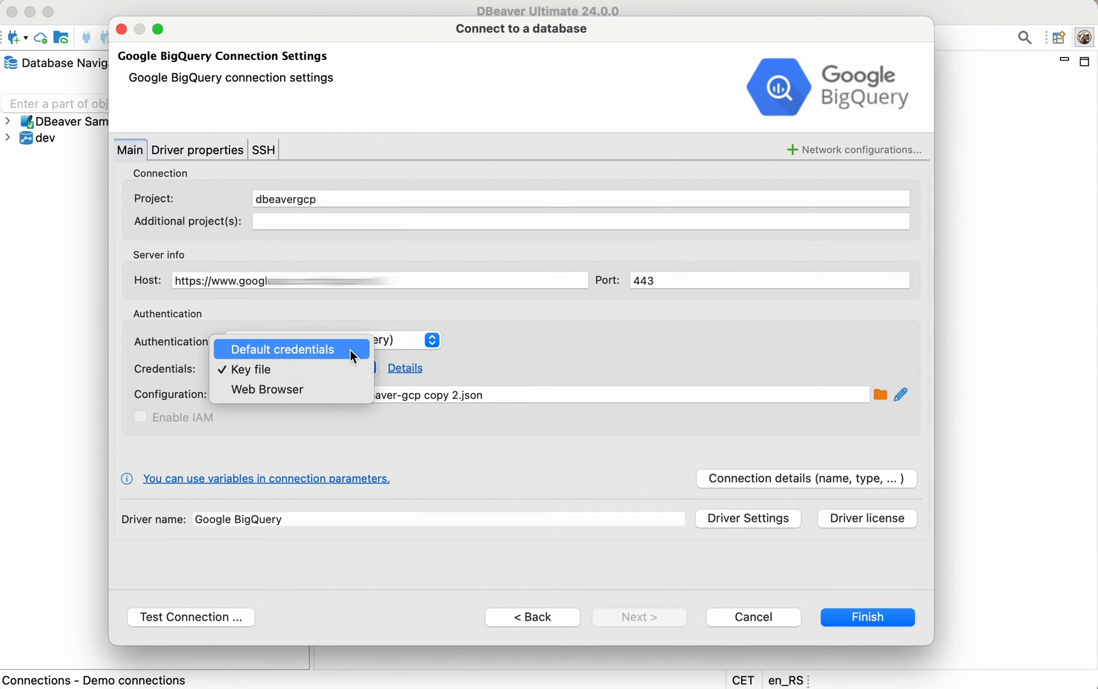
{"action": "mouse_move", "coordinate": [355, 370]}
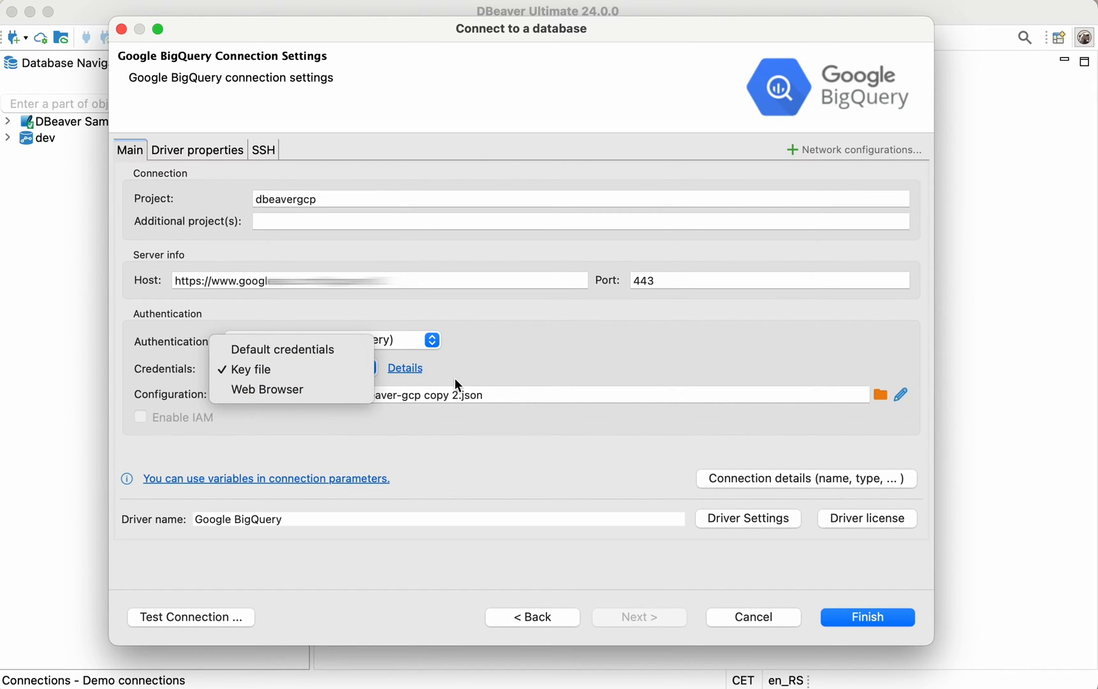
Step: Run Test Connection and acknowledge the successful Google BigQuery result
{"action": "left_click", "coordinate": [190, 617]}
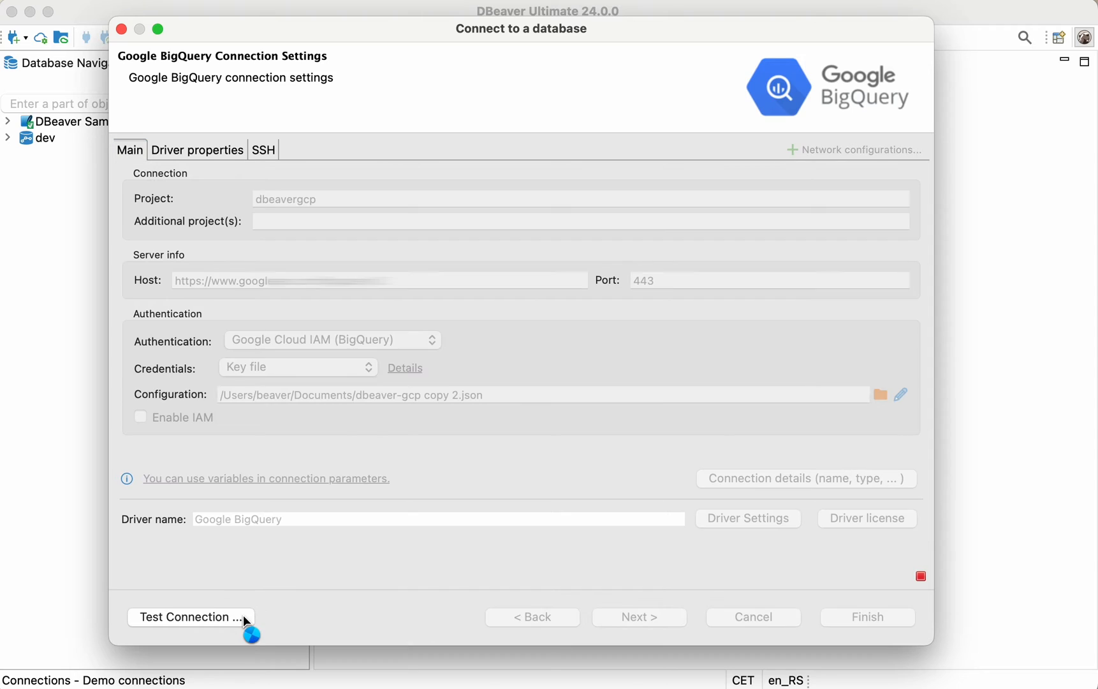
{"action": "left_click", "coordinate": [192, 617]}
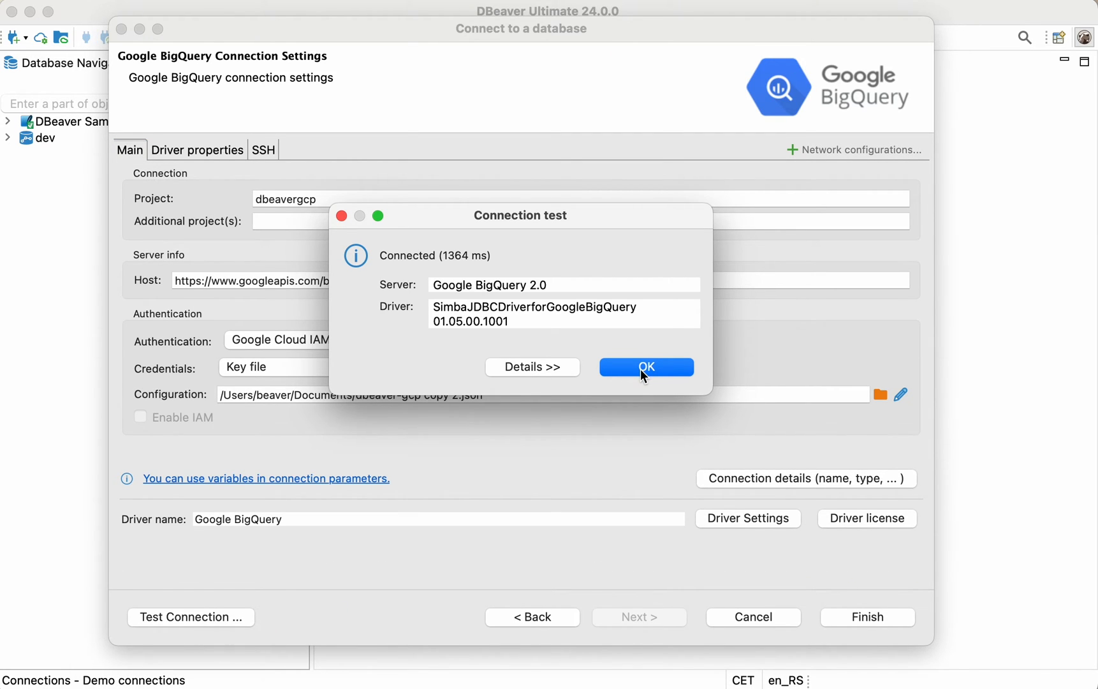
{"action": "left_click", "coordinate": [646, 367]}
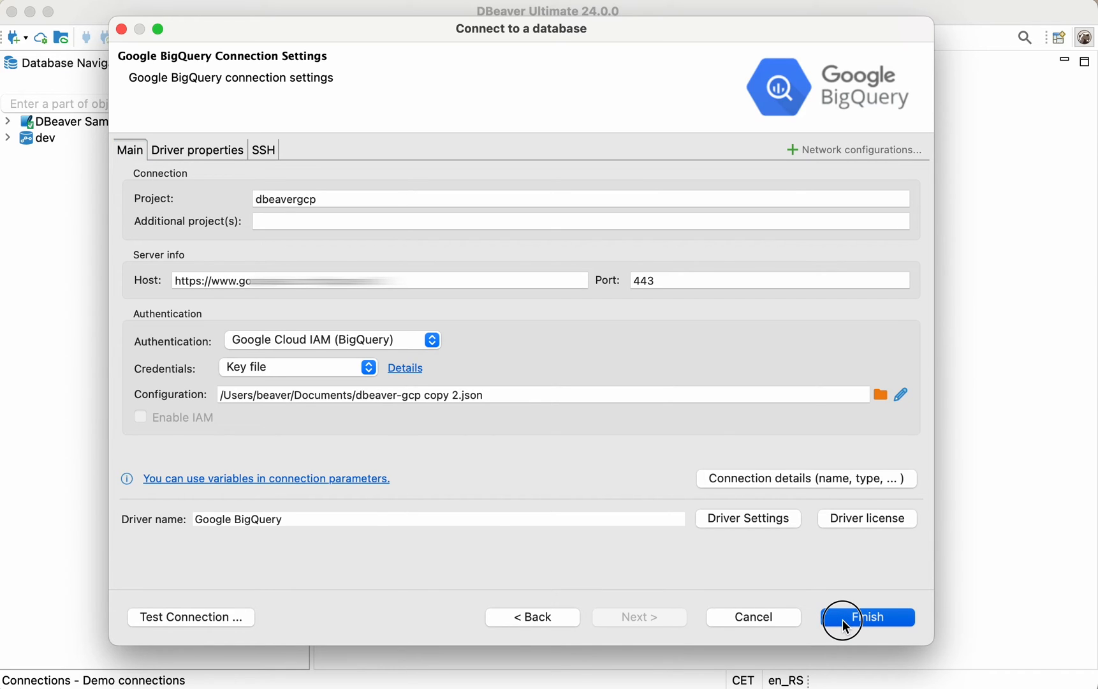
Step: Finish creating the dbeavergcp connection and expand it to list its datasets
{"action": "left_click", "coordinate": [867, 617]}
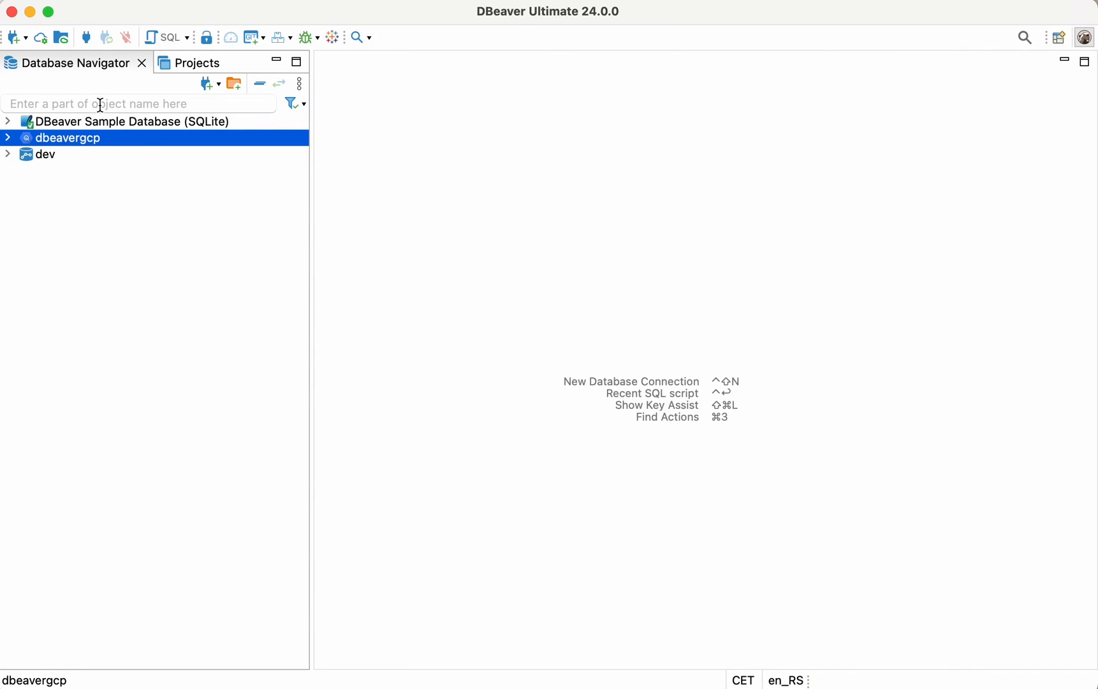
{"action": "left_click", "coordinate": [11, 137]}
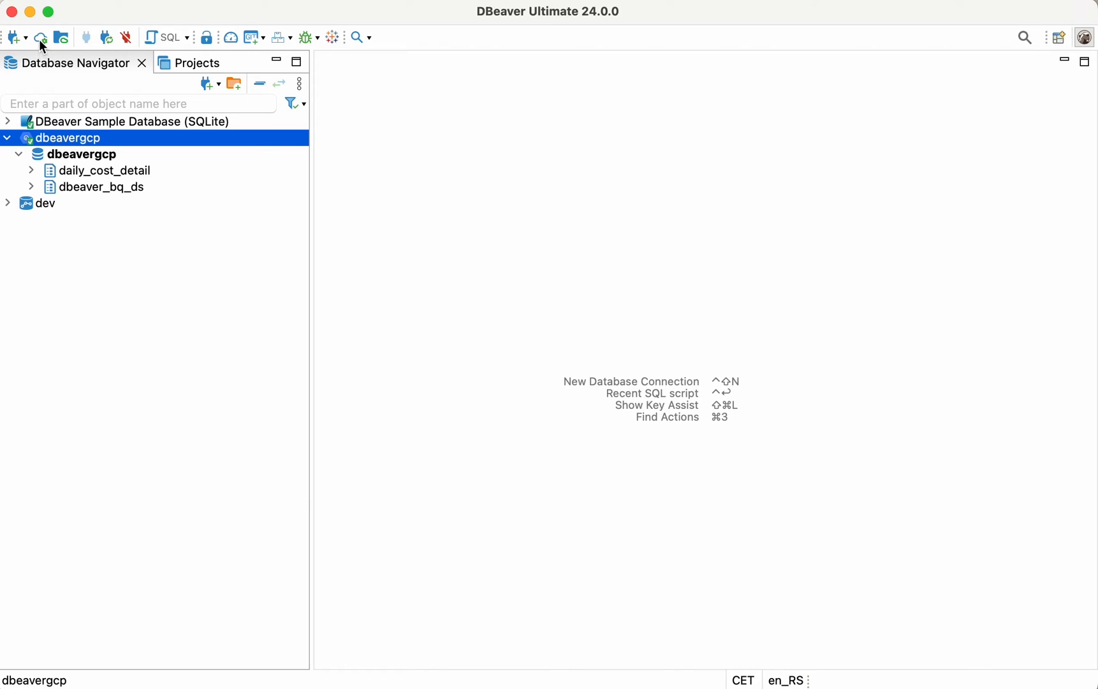
Step: Show Cloud Explorer with the existing AWS, AWS Profile, Azure and GCP configurations
{"action": "left_click", "coordinate": [41, 37]}
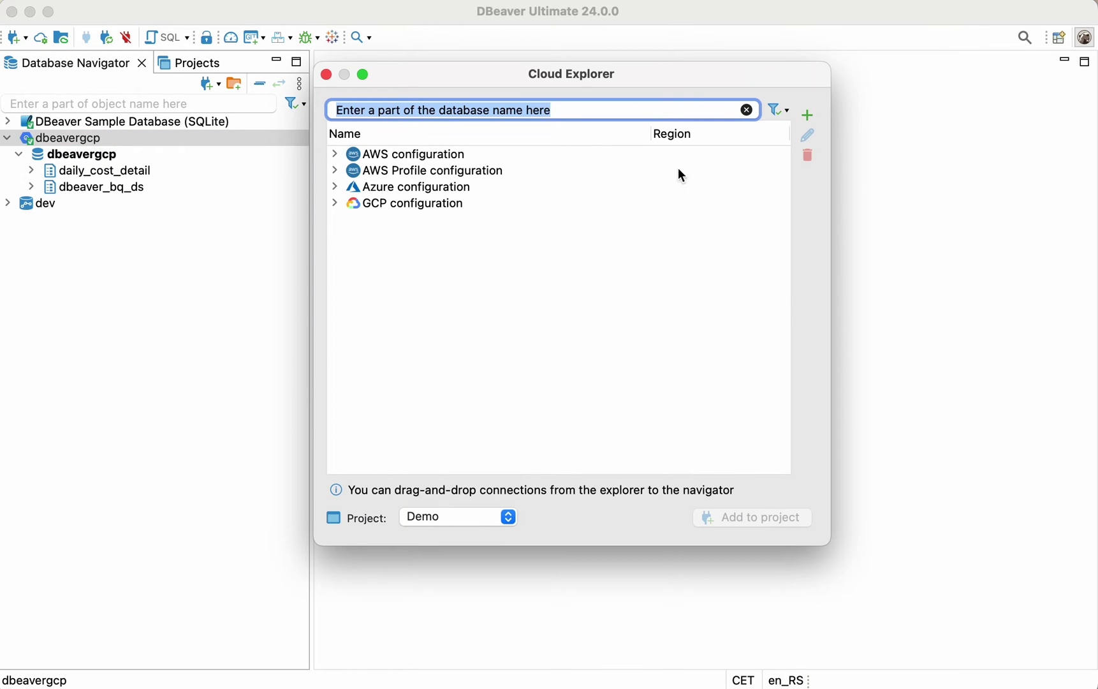
{"action": "mouse_move", "coordinate": [819, 130]}
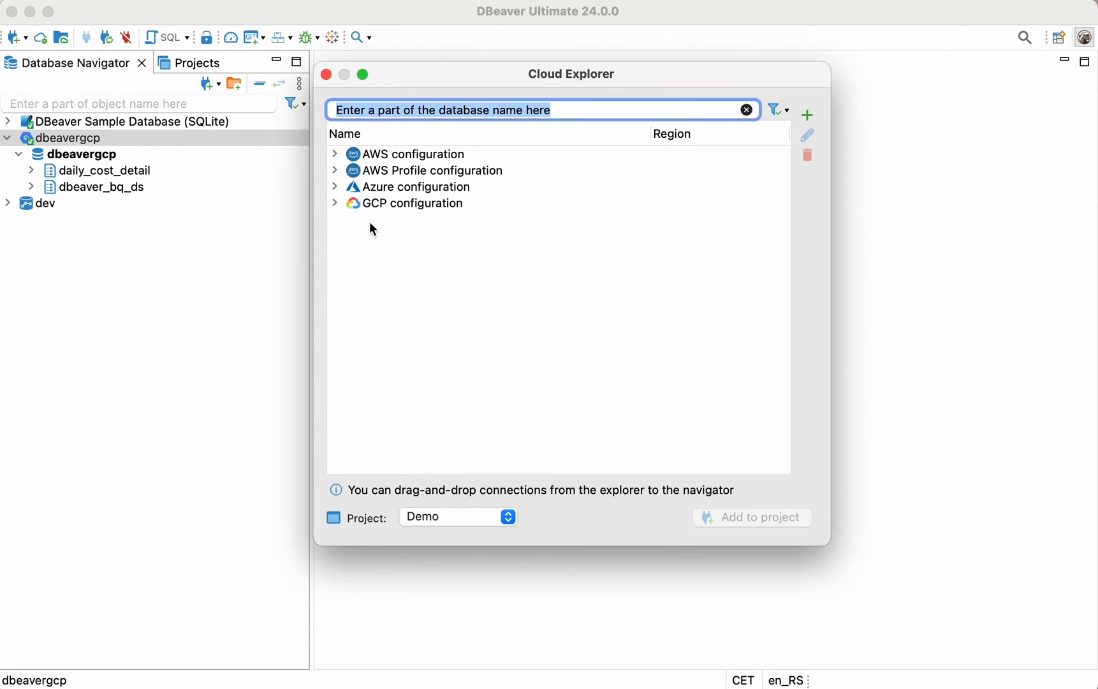
{"action": "mouse_move", "coordinate": [391, 225]}
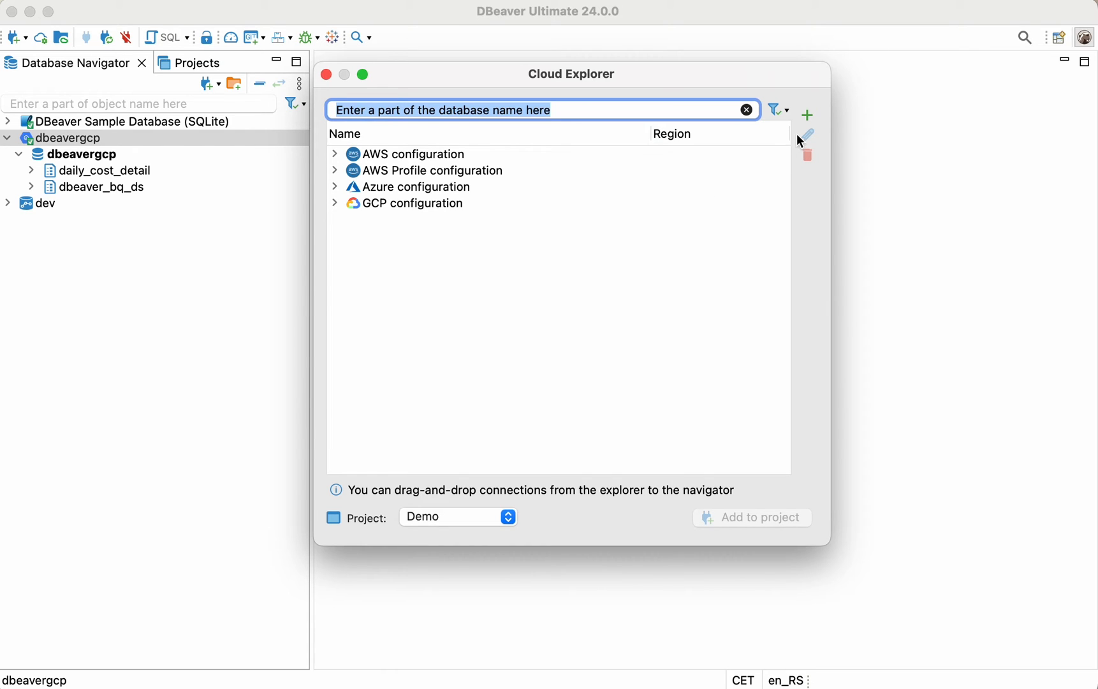
{"action": "mouse_move", "coordinate": [808, 121]}
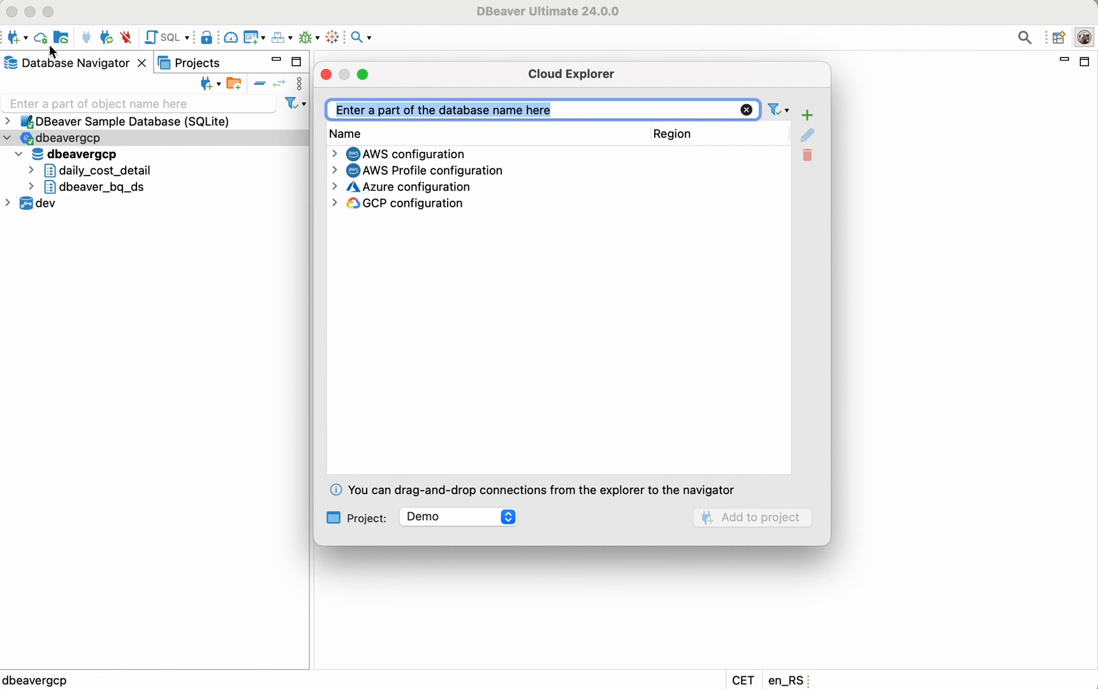
{"action": "mouse_move", "coordinate": [45, 35]}
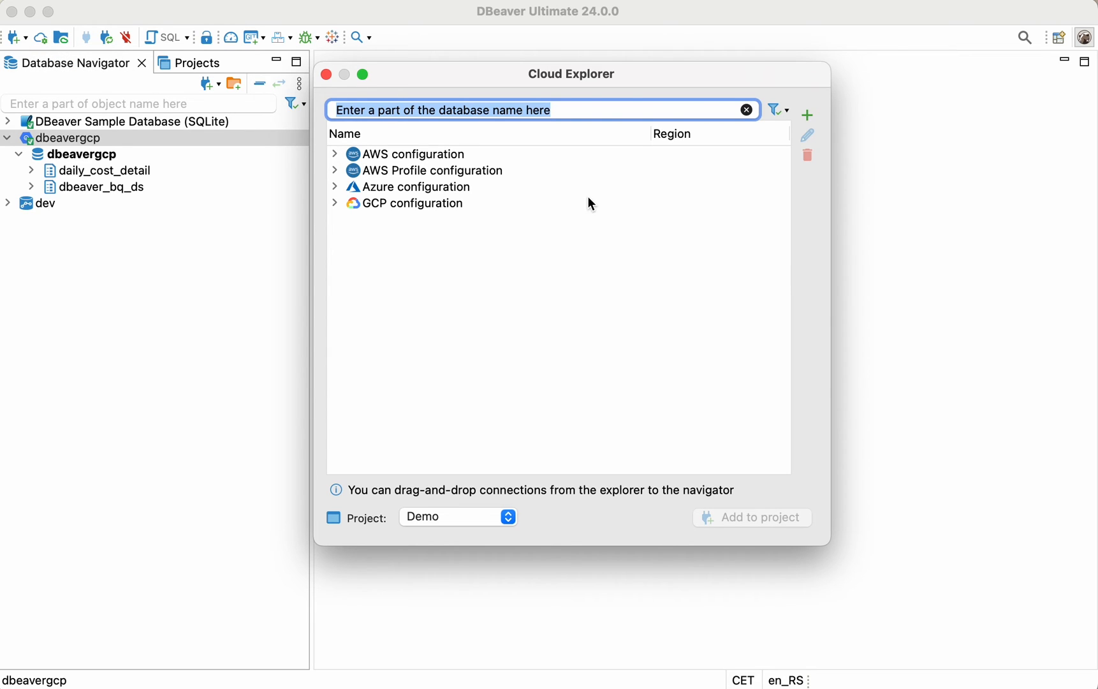
{"action": "mouse_move", "coordinate": [796, 145]}
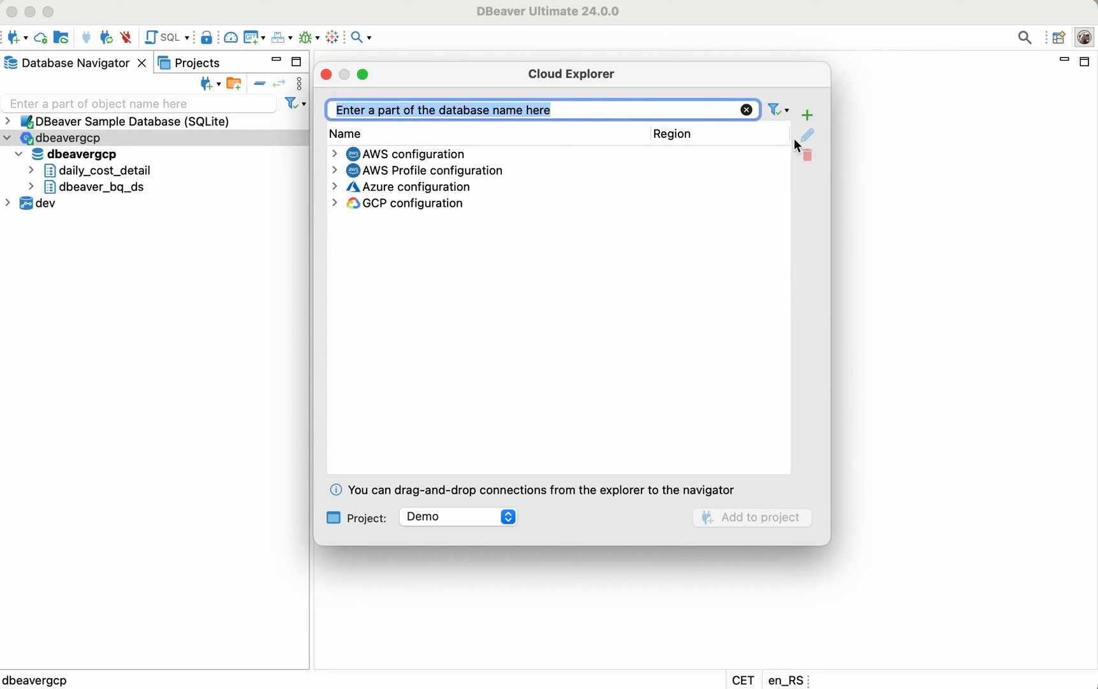
{"action": "mouse_move", "coordinate": [808, 116]}
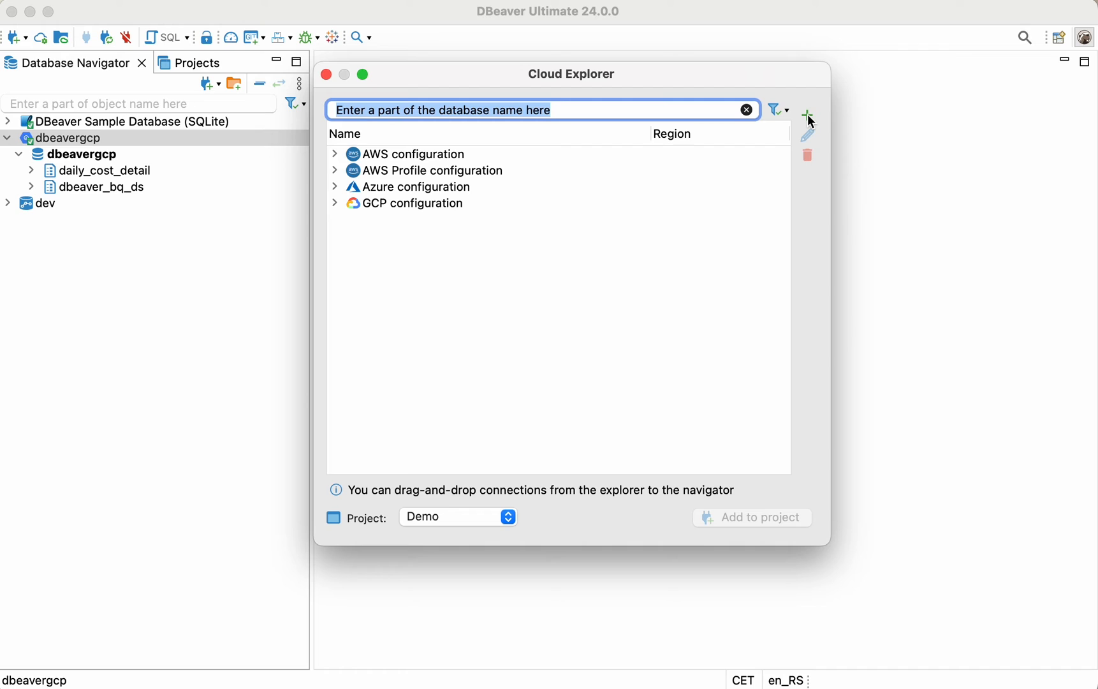
Step: Add a Google Cloud Platform configuration using key-file credentials and browse for the JSON key
{"action": "left_click", "coordinate": [808, 111]}
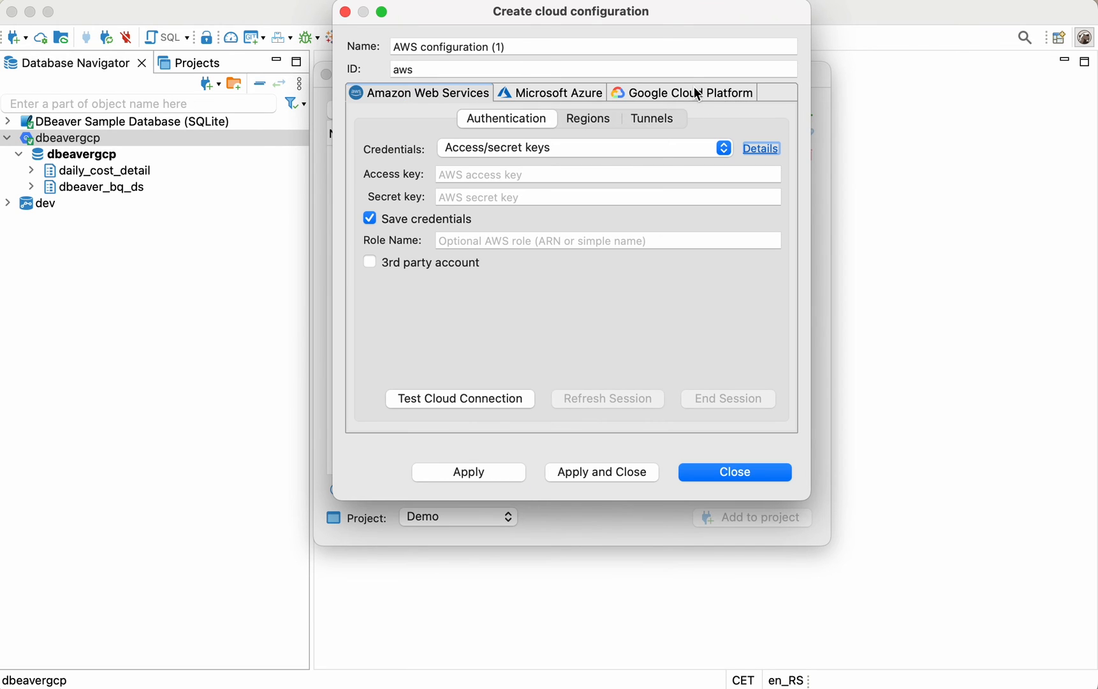
{"action": "left_click", "coordinate": [691, 93]}
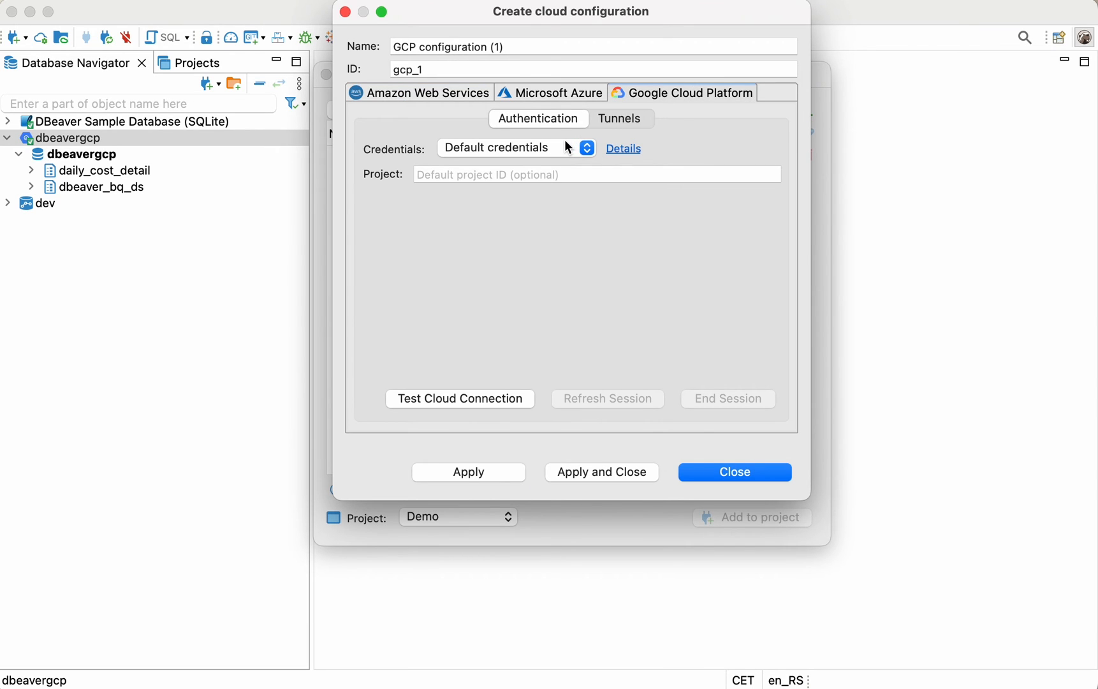
{"action": "mouse_move", "coordinate": [586, 150]}
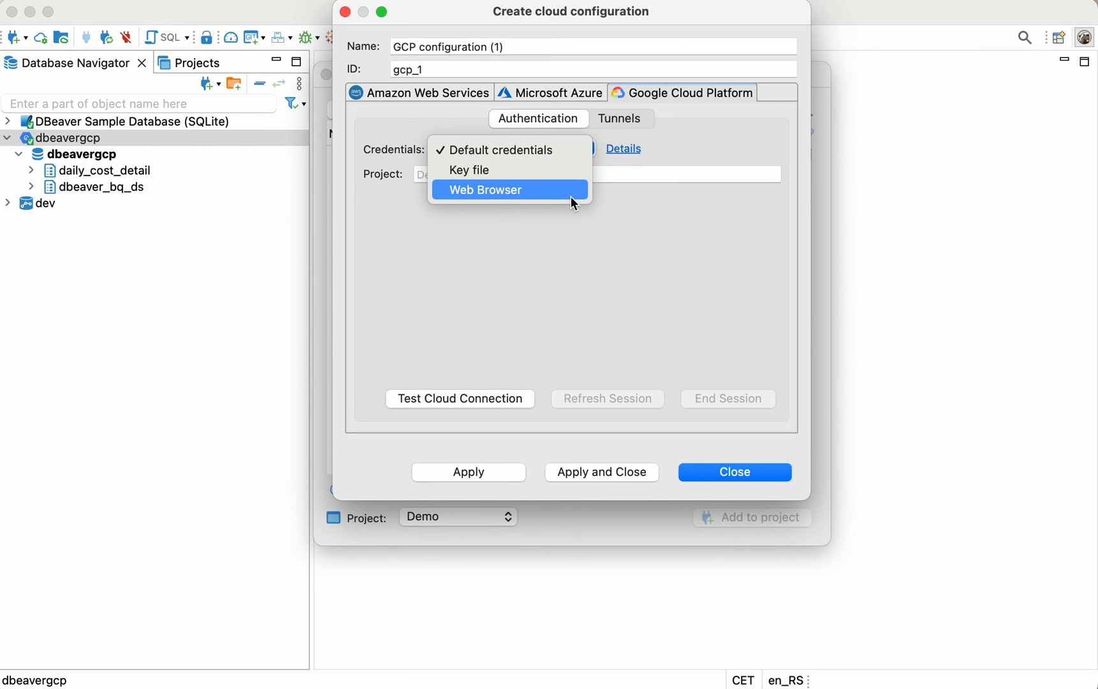
{"action": "left_click", "coordinate": [469, 170]}
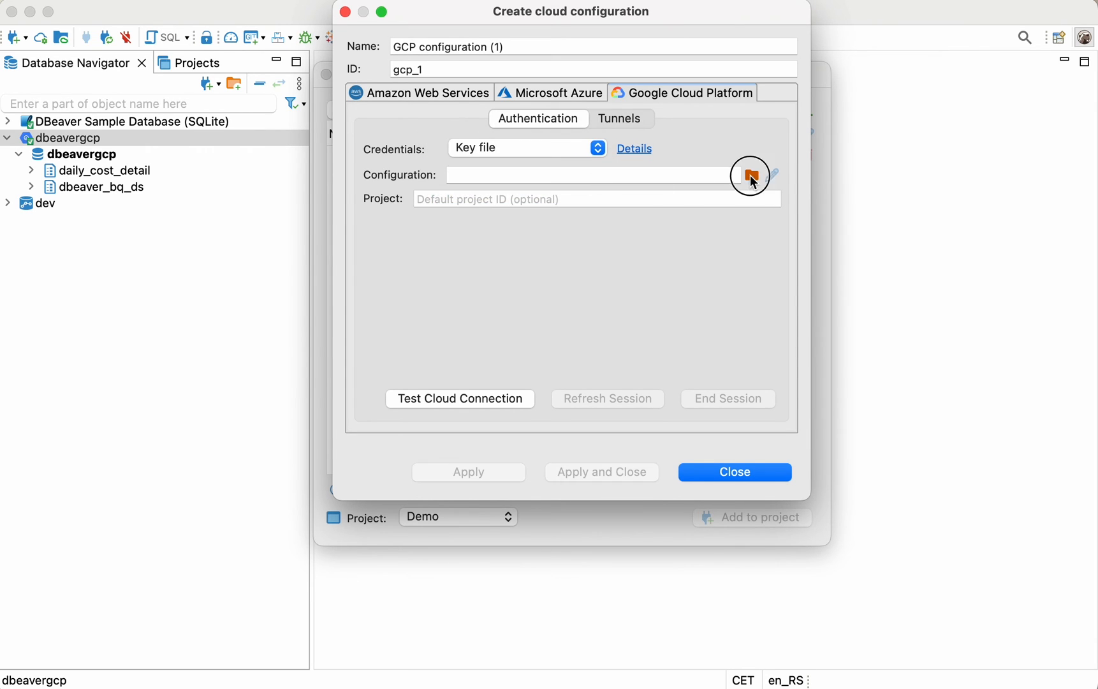
{"action": "left_click", "coordinate": [749, 175]}
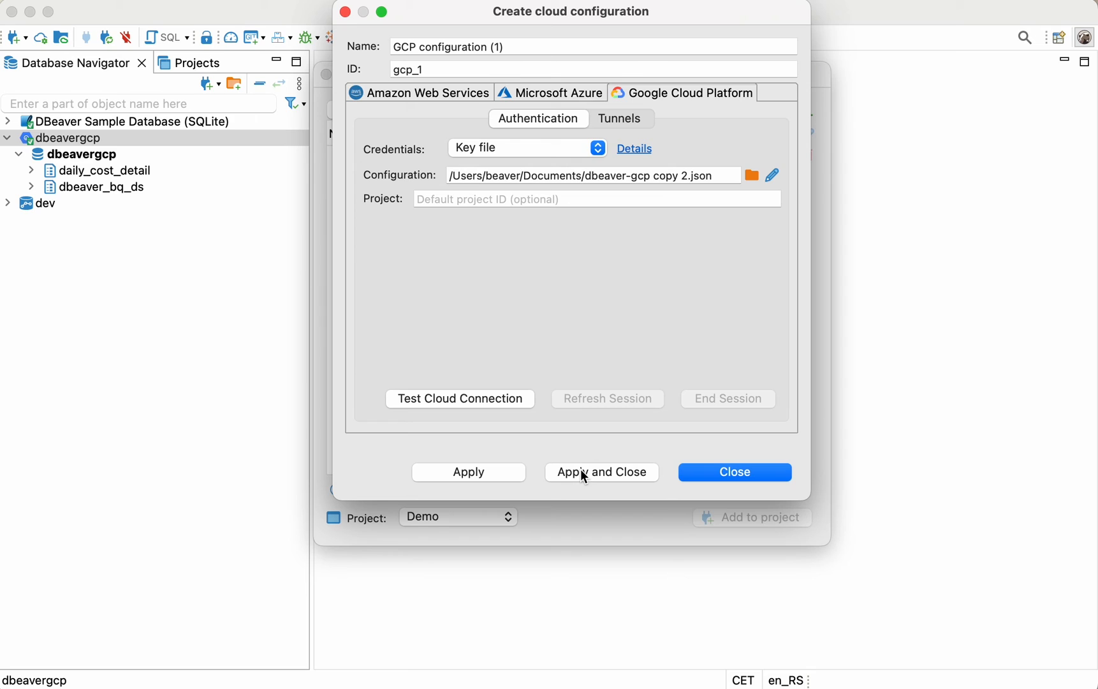
Step: Save GCP configuration (1) and expand DBeaverGCP > Bigquery to reveal dbeavergcp in us-central1
{"action": "left_click", "coordinate": [601, 472]}
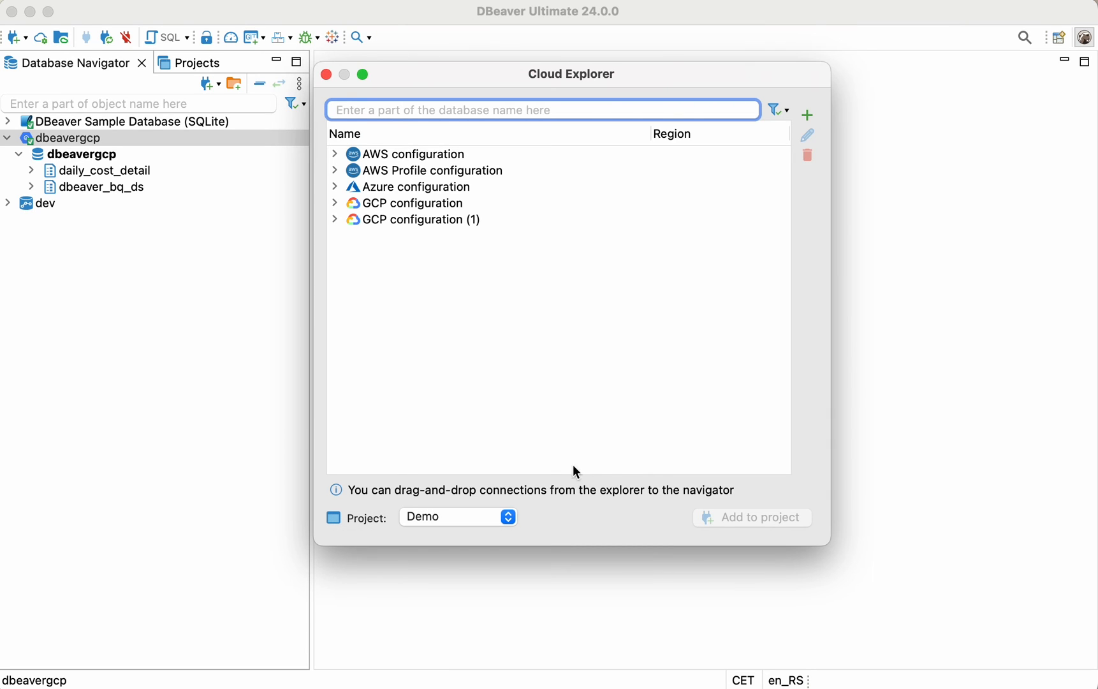
{"action": "left_click", "coordinate": [334, 220]}
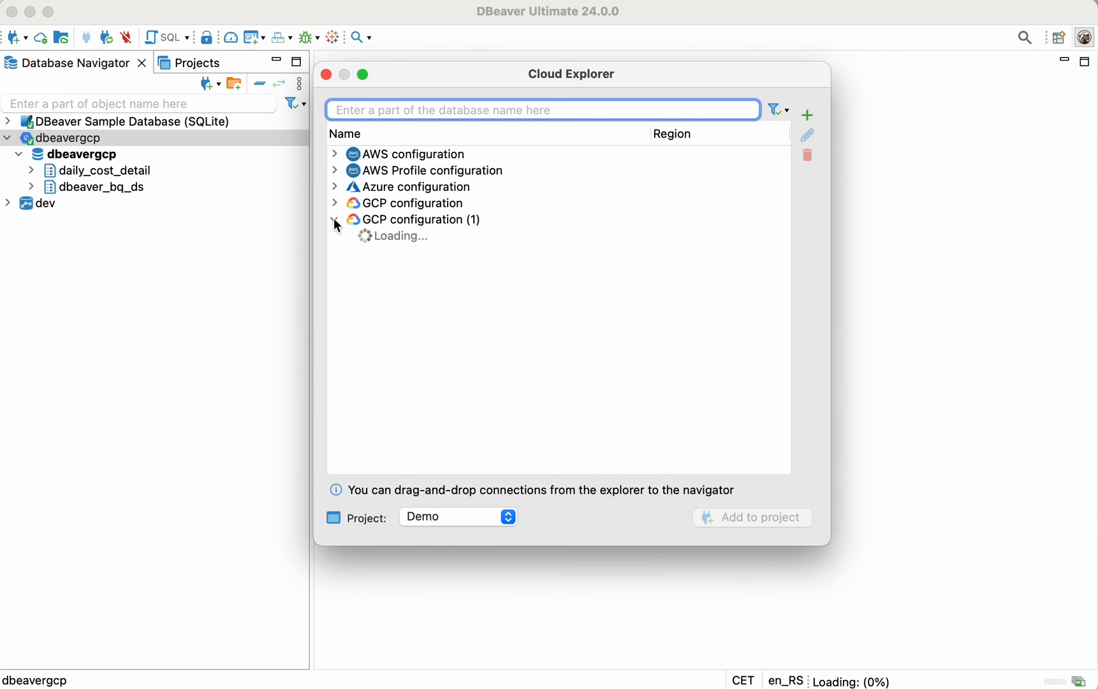
{"action": "left_click", "coordinate": [335, 220]}
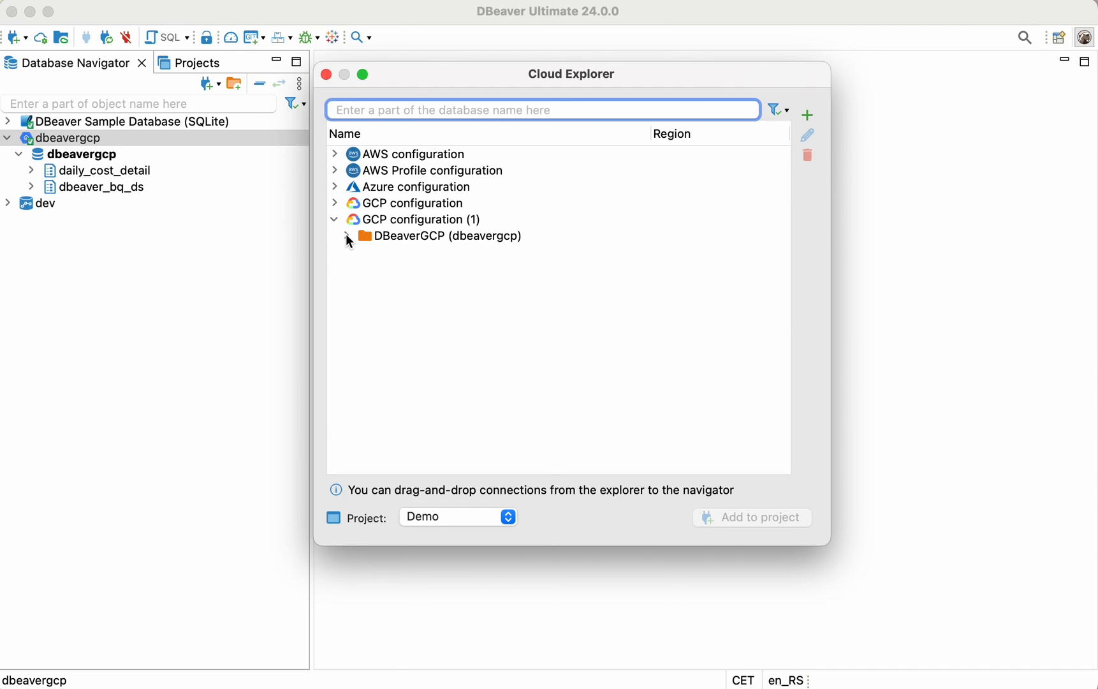
{"action": "left_click", "coordinate": [345, 236]}
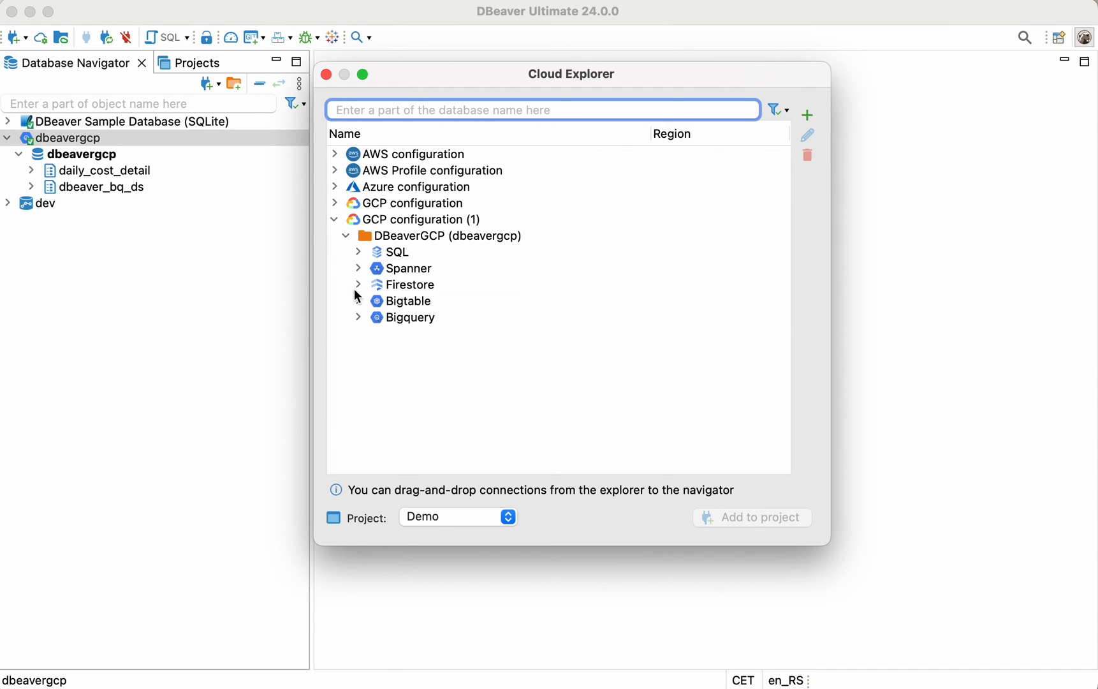
{"action": "left_click", "coordinate": [357, 318]}
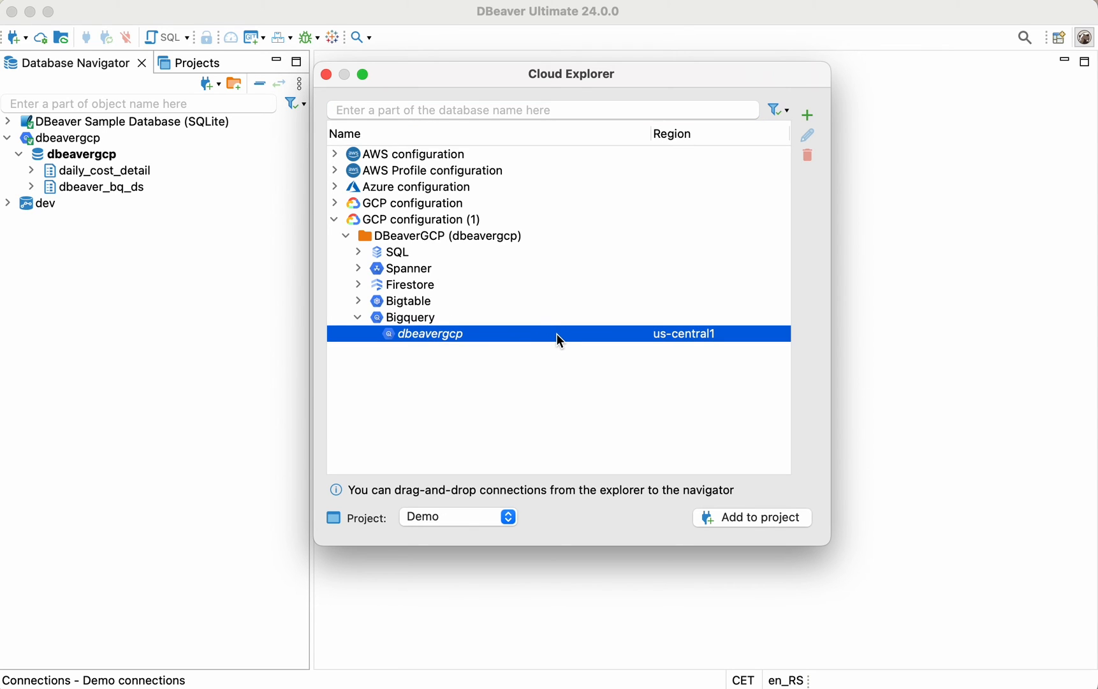
{"action": "mouse_move", "coordinate": [452, 214]}
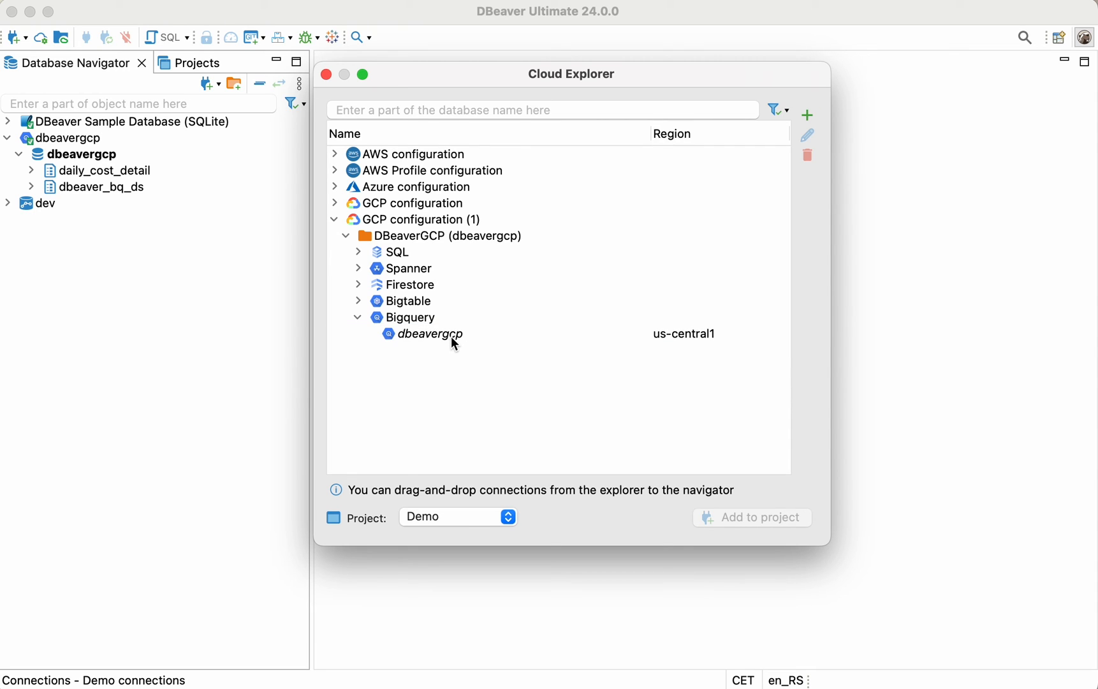
{"action": "mouse_move", "coordinate": [453, 343]}
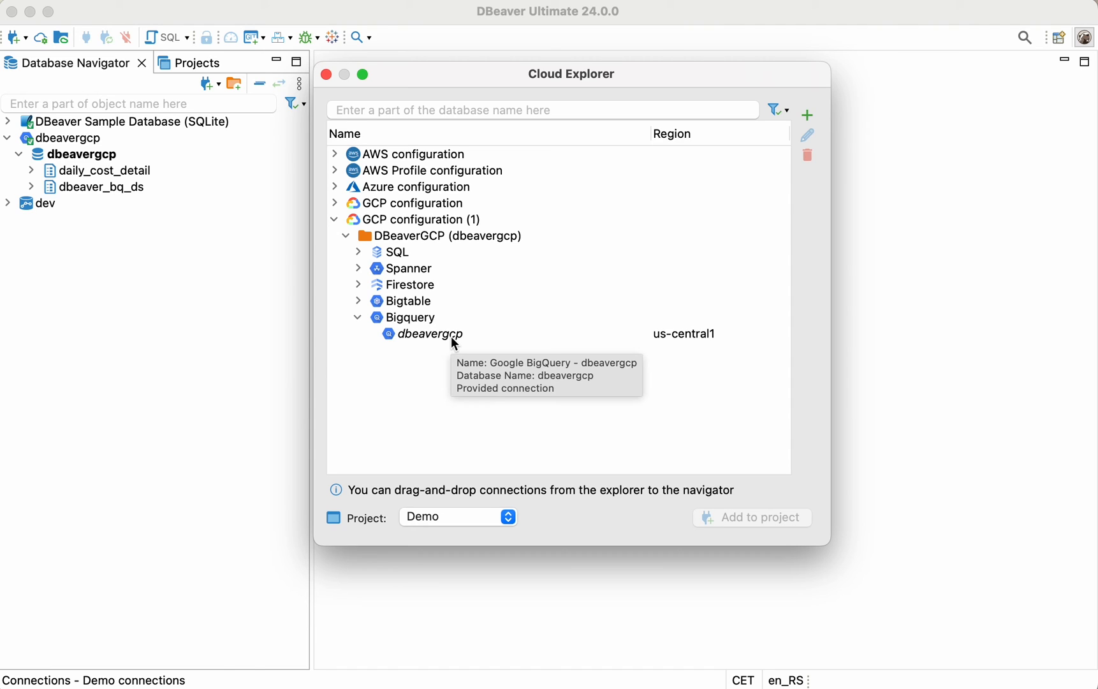
Step: Choose the dbeavergcp BigQuery database for adding to the Demo project
{"action": "left_click", "coordinate": [430, 334]}
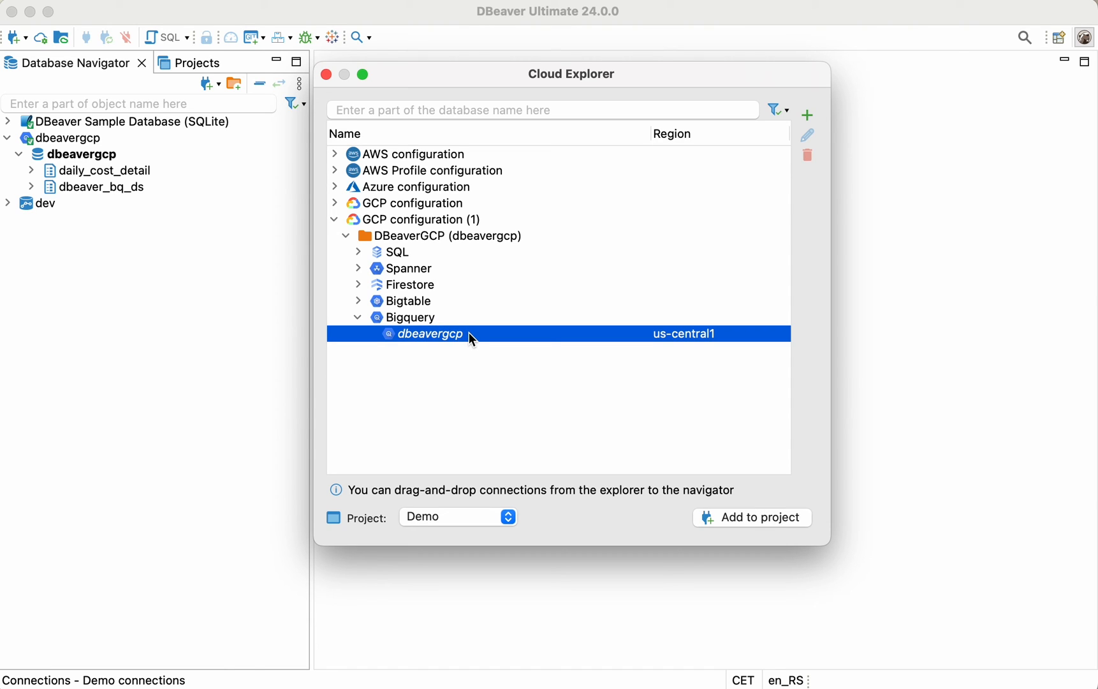
{"action": "mouse_move", "coordinate": [762, 150]}
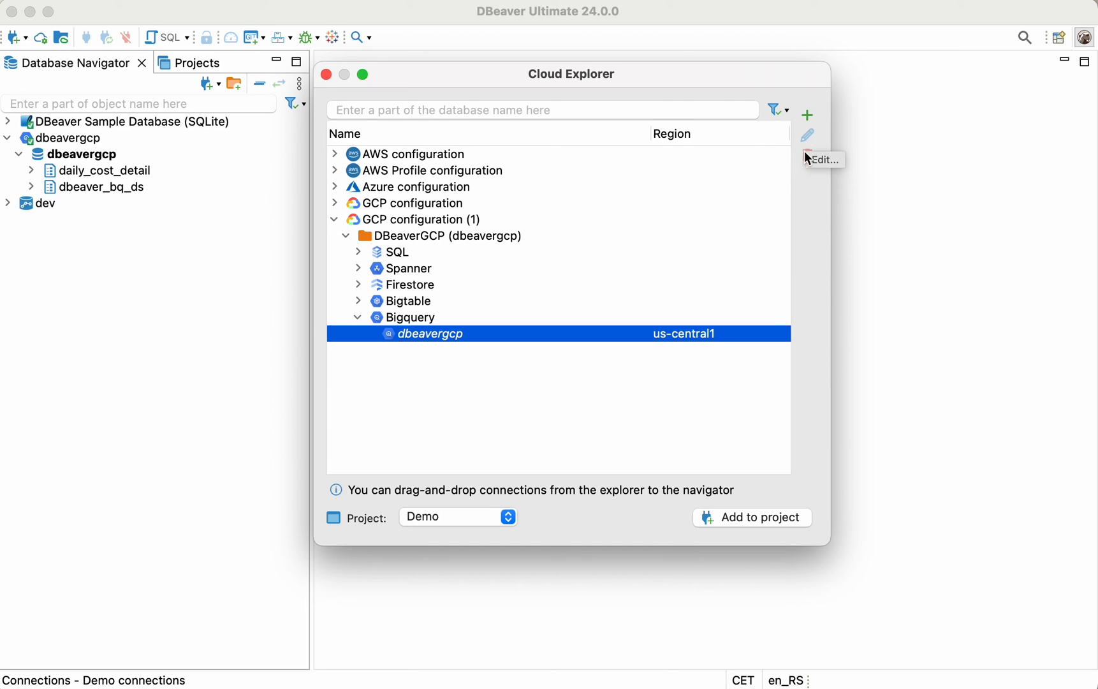
{"action": "mouse_move", "coordinate": [807, 155]}
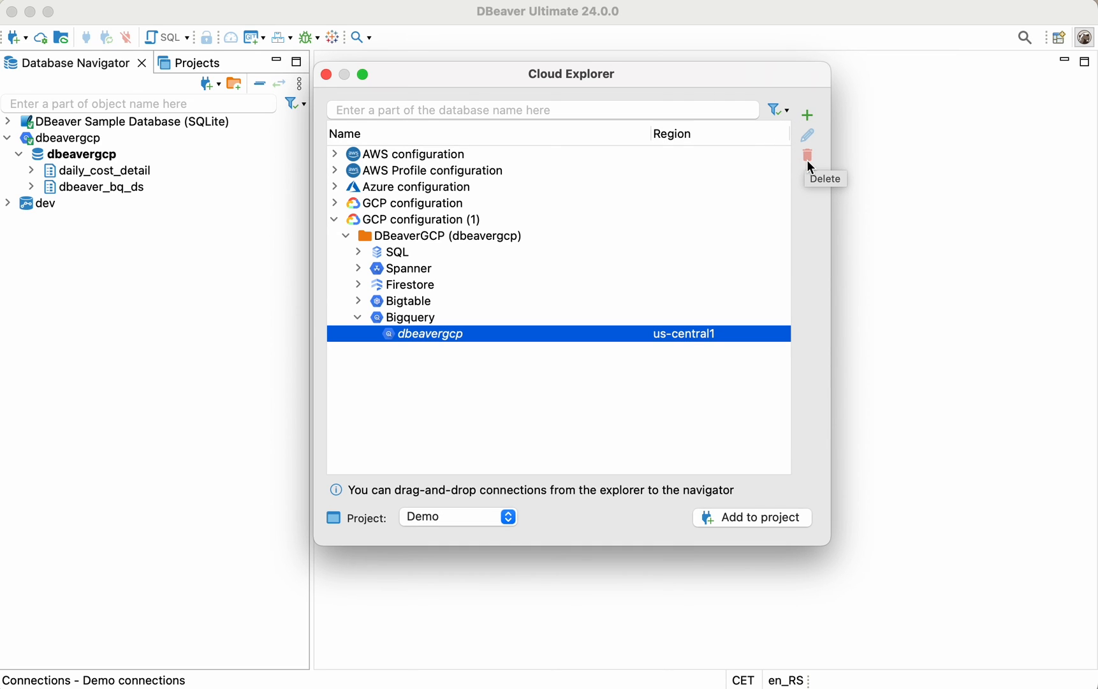
{"action": "mouse_move", "coordinate": [427, 341]}
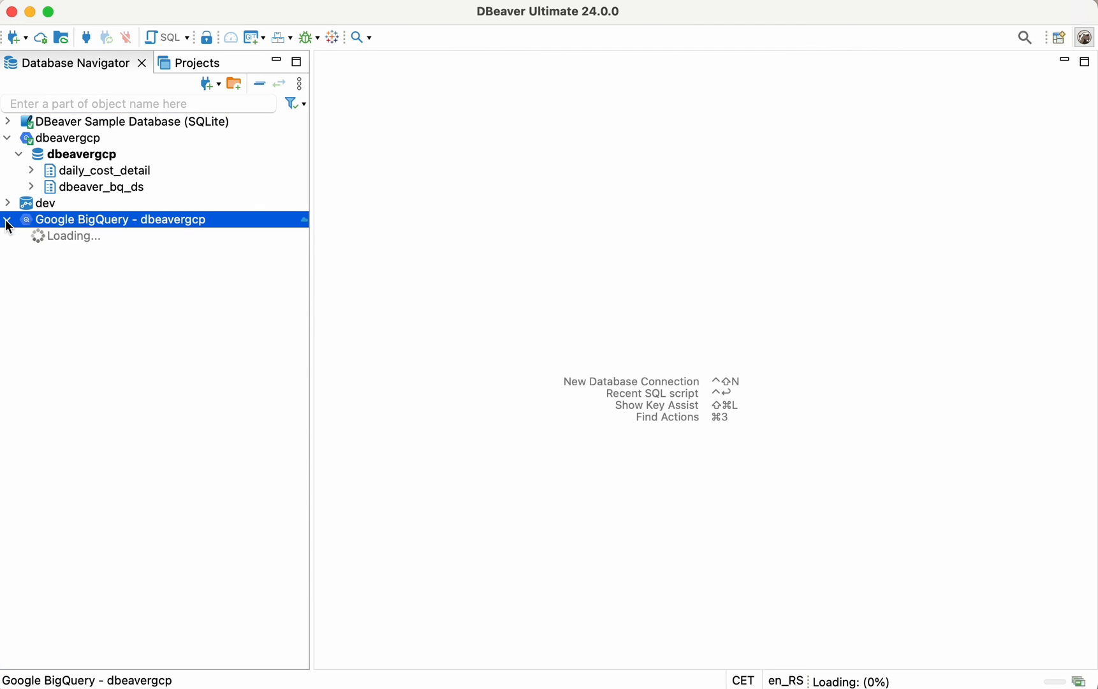
Step: Expand Google BigQuery - dbeavergcp to list daily_cost_detail and dbeaver_bq_ds
{"action": "left_click", "coordinate": [7, 219]}
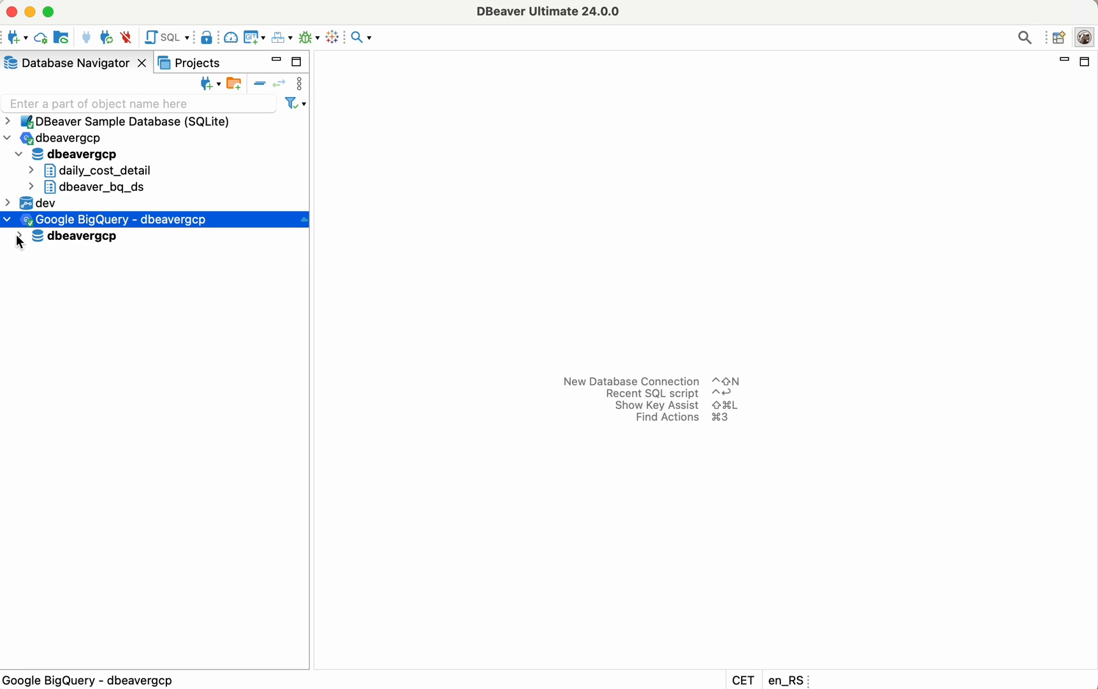
{"action": "left_click", "coordinate": [18, 236]}
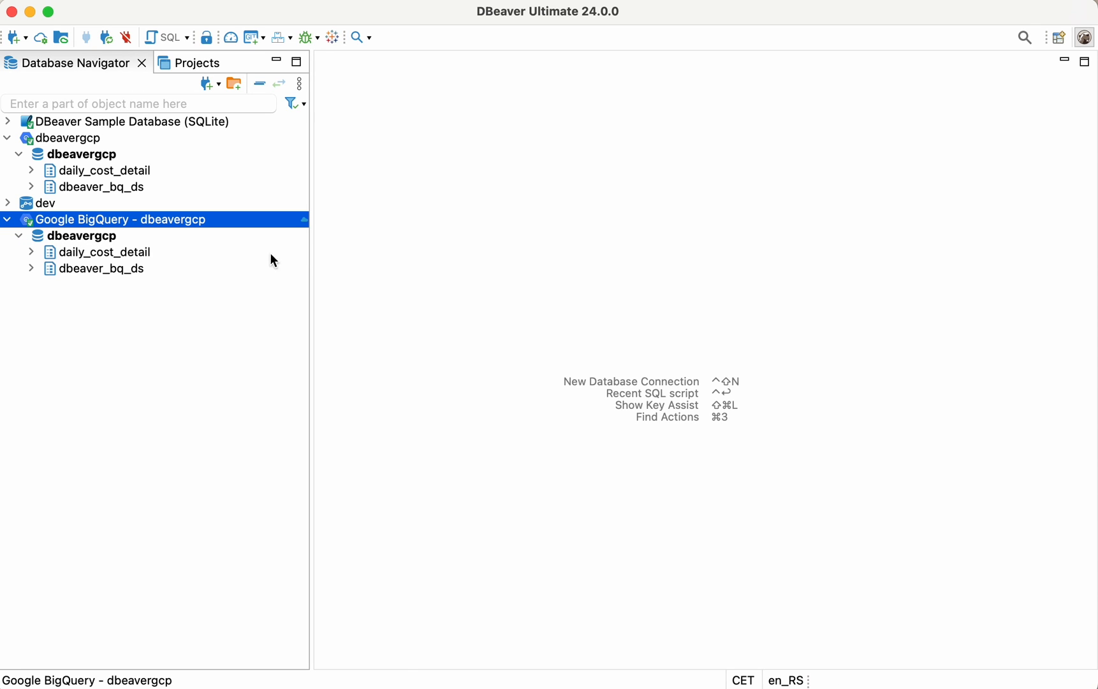
{"action": "mouse_move", "coordinate": [306, 232]}
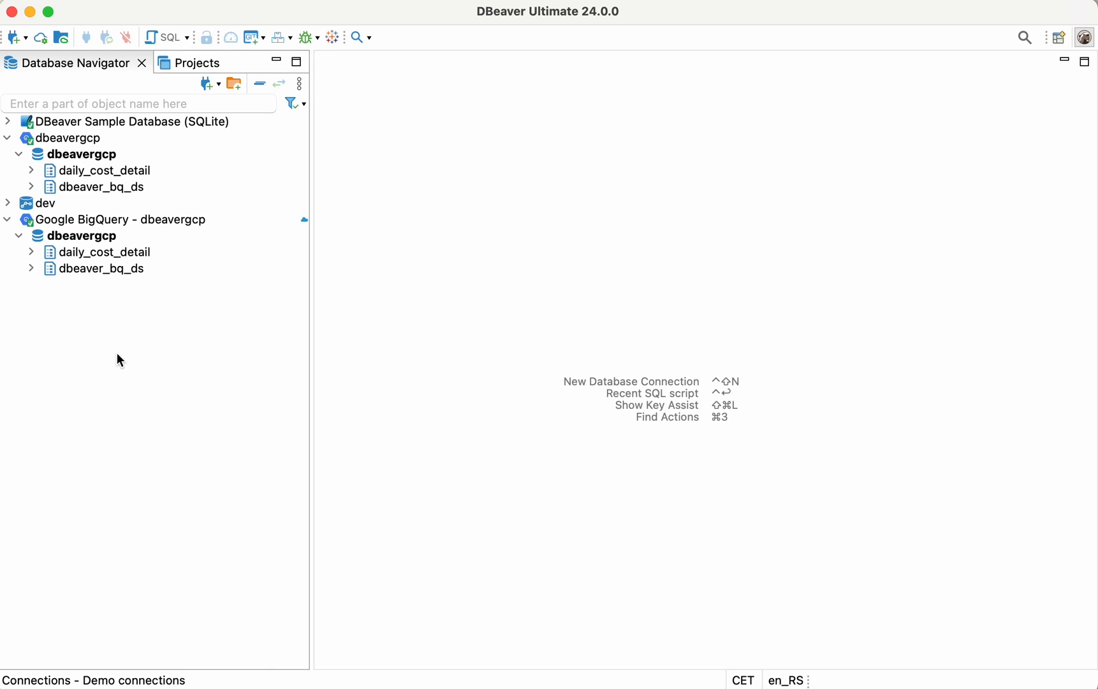
{"action": "mouse_move", "coordinate": [114, 353]}
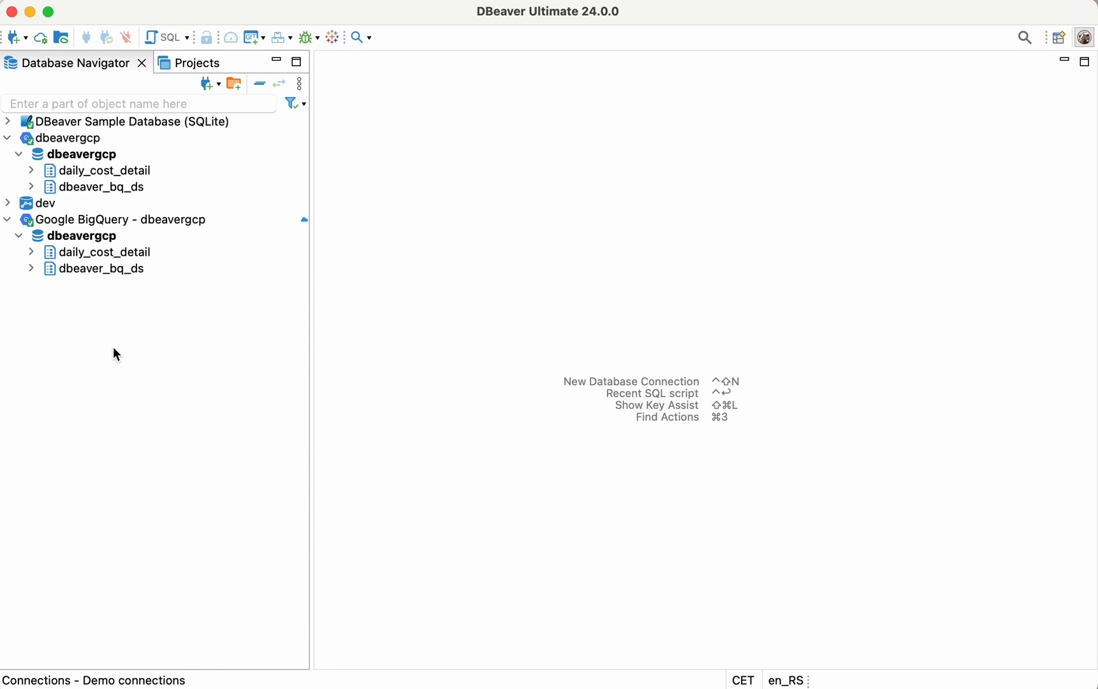